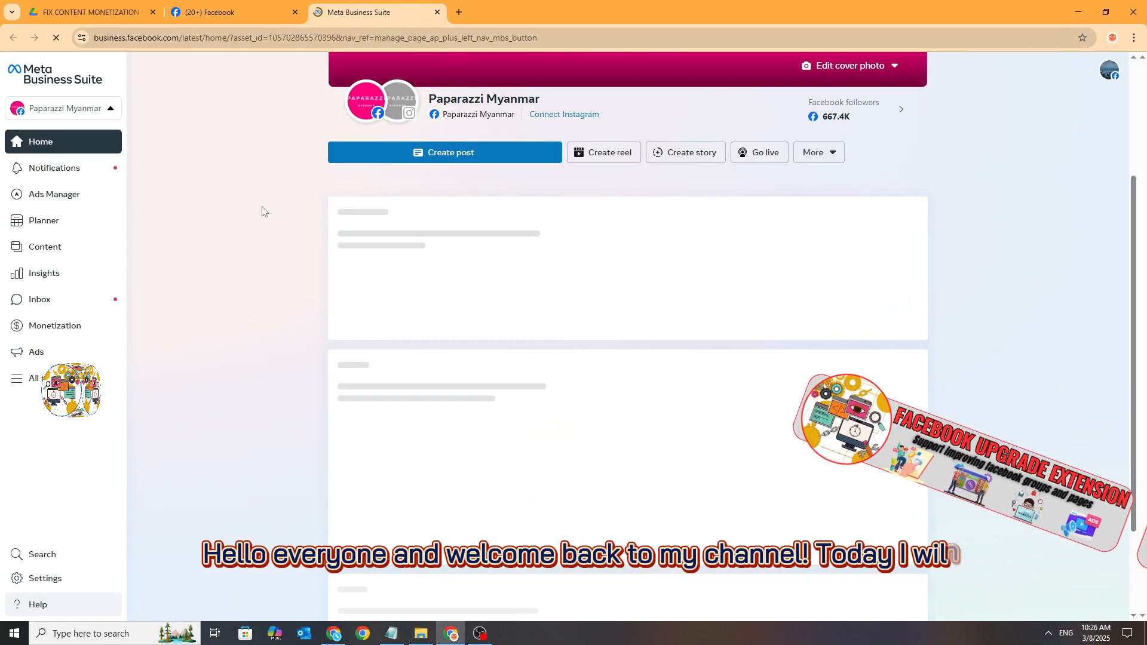
Step: View the restricted monetization details on the page's Policy Issues screen
click(54, 325)
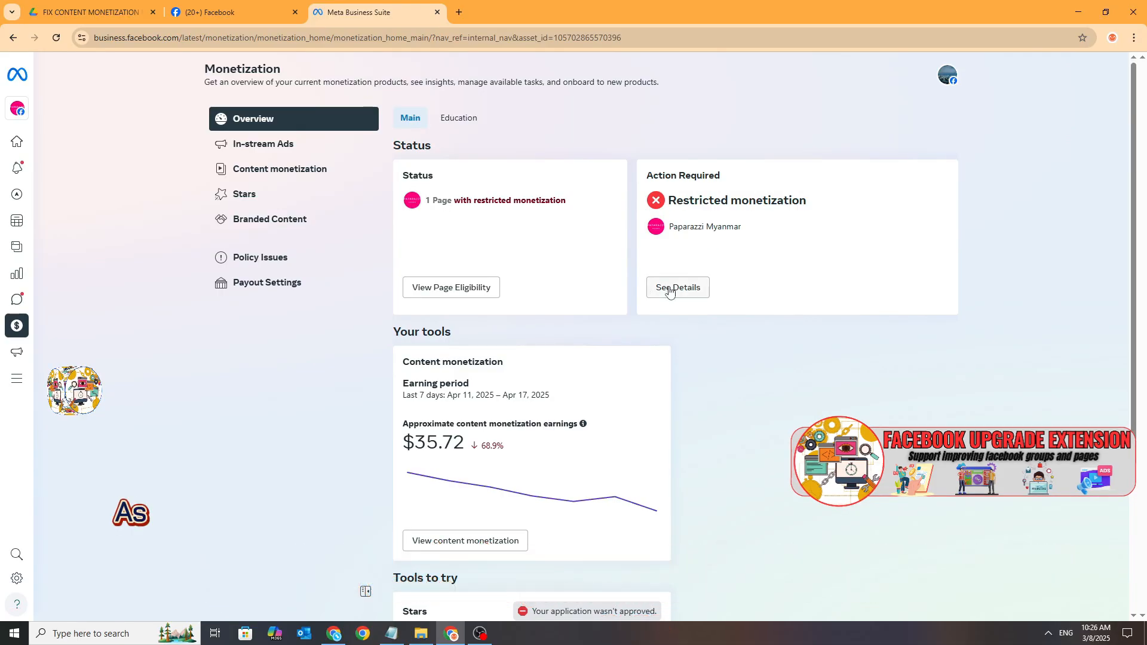
click(677, 287)
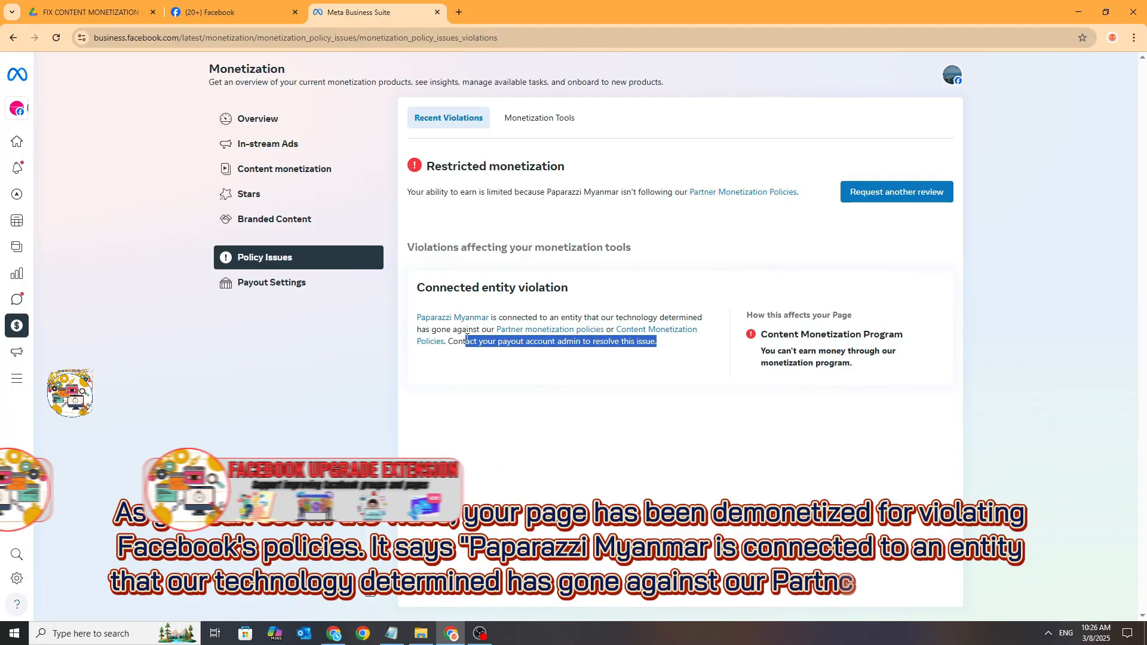
Step: Check Facebook's Page status monetization details and highlight why tools were lost due to a connected entity
click(234, 12)
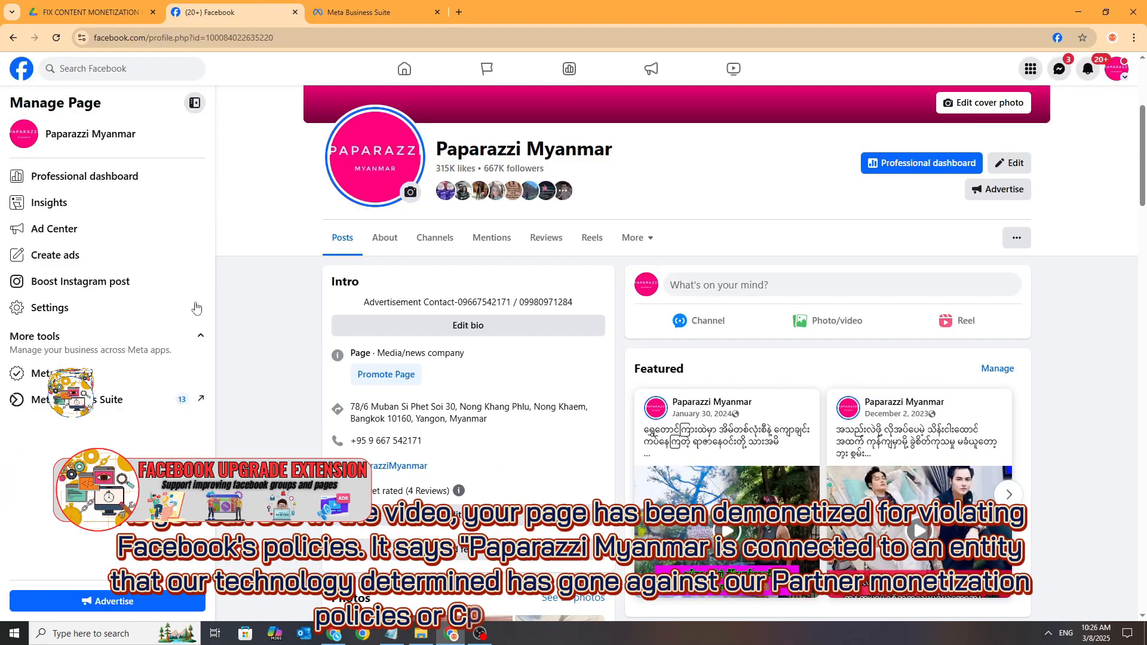
click(50, 307)
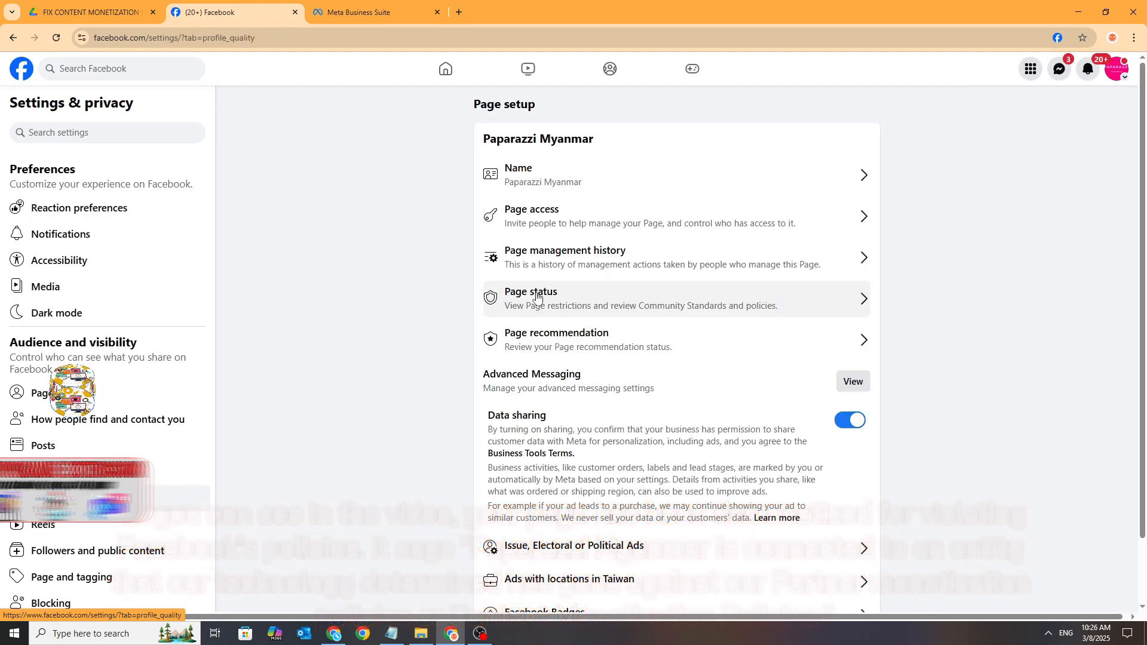
click(531, 298)
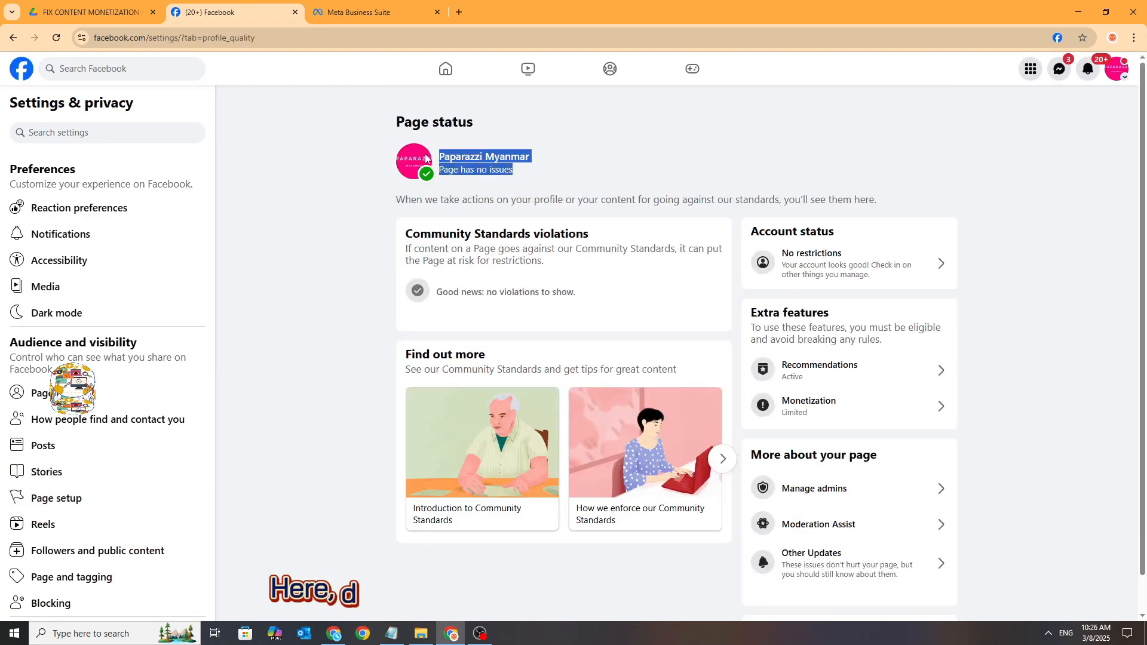
click(818, 365)
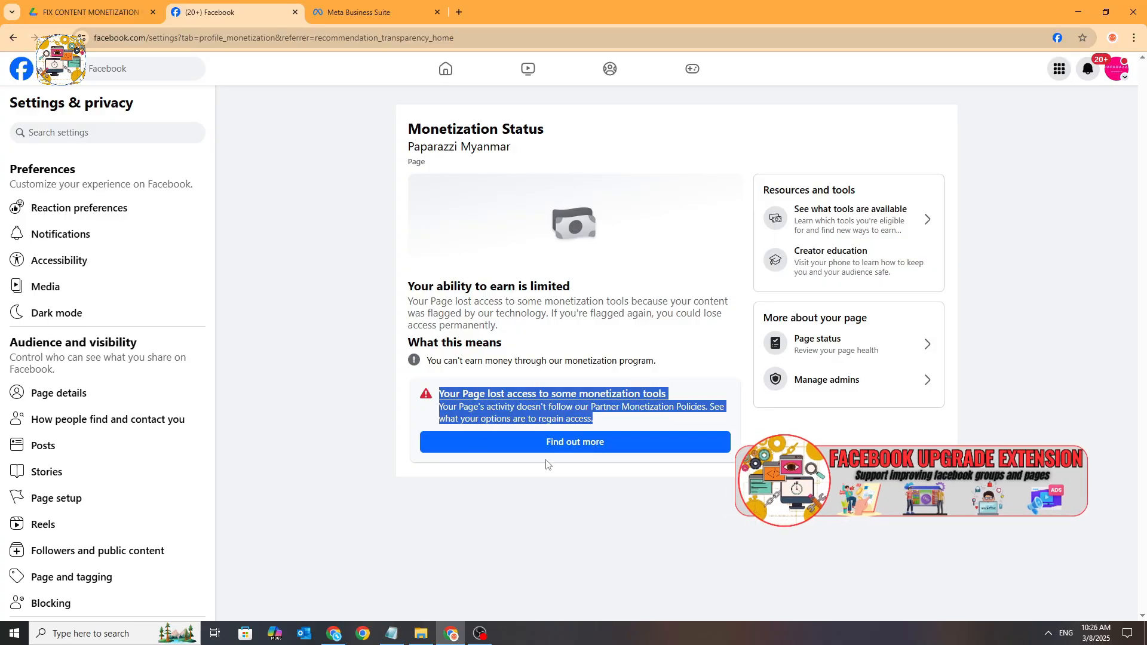
click(574, 440)
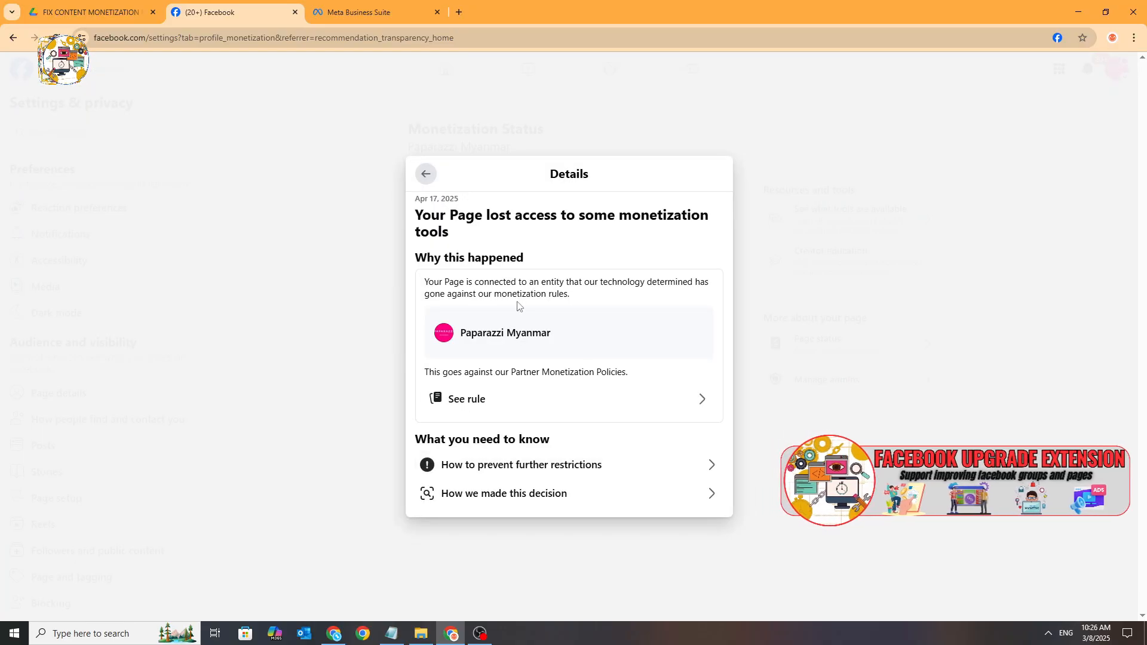
drag(424, 281, 568, 294)
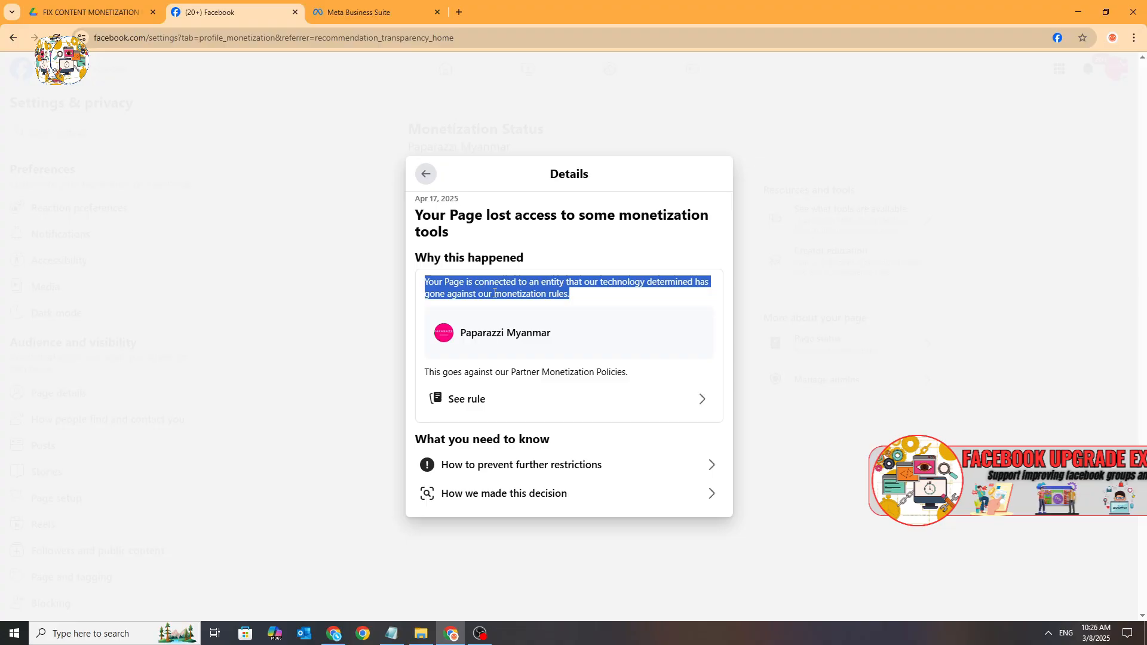
click(425, 173)
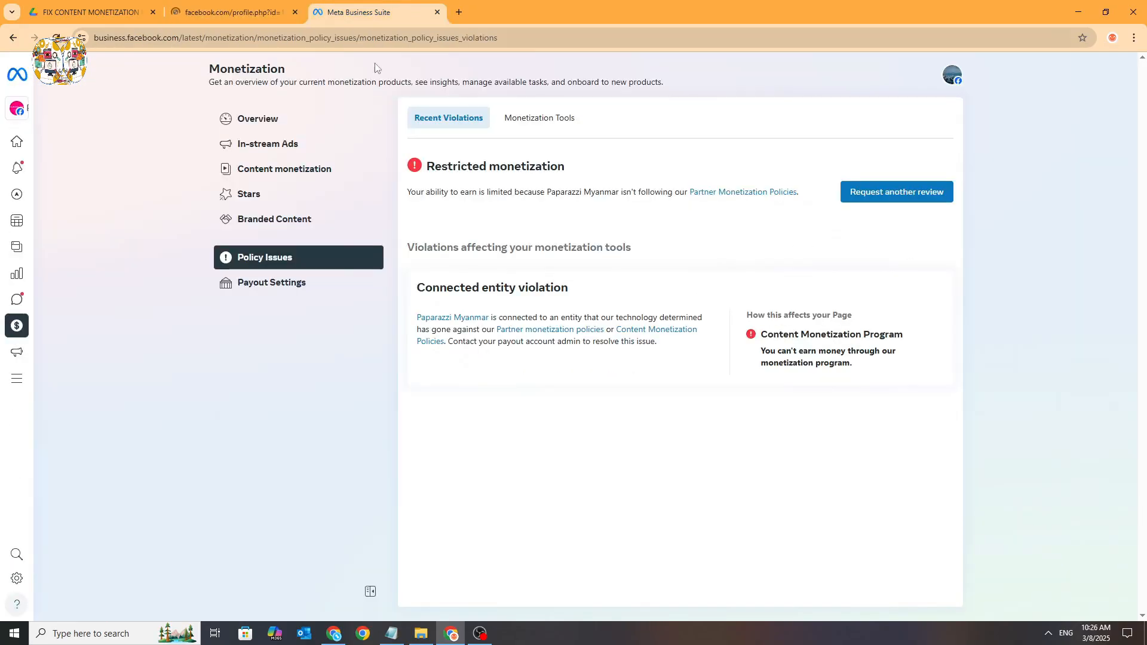
Step: Return to the monetization overview and download the fix-tool zip from Google Drive
click(256, 118)
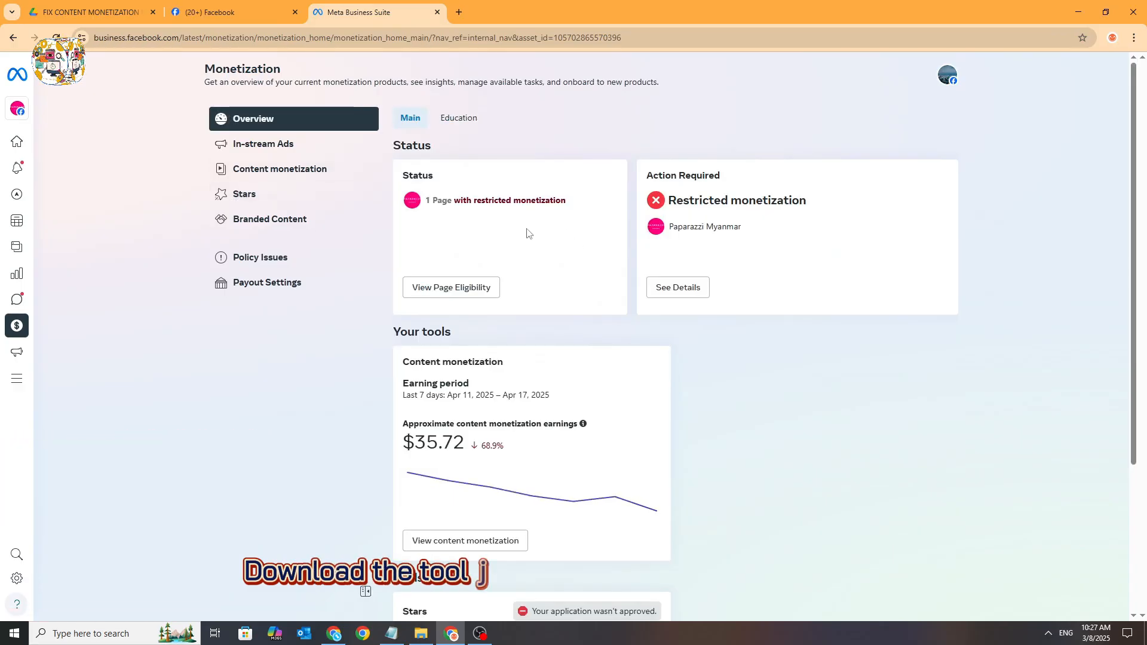
click(87, 12)
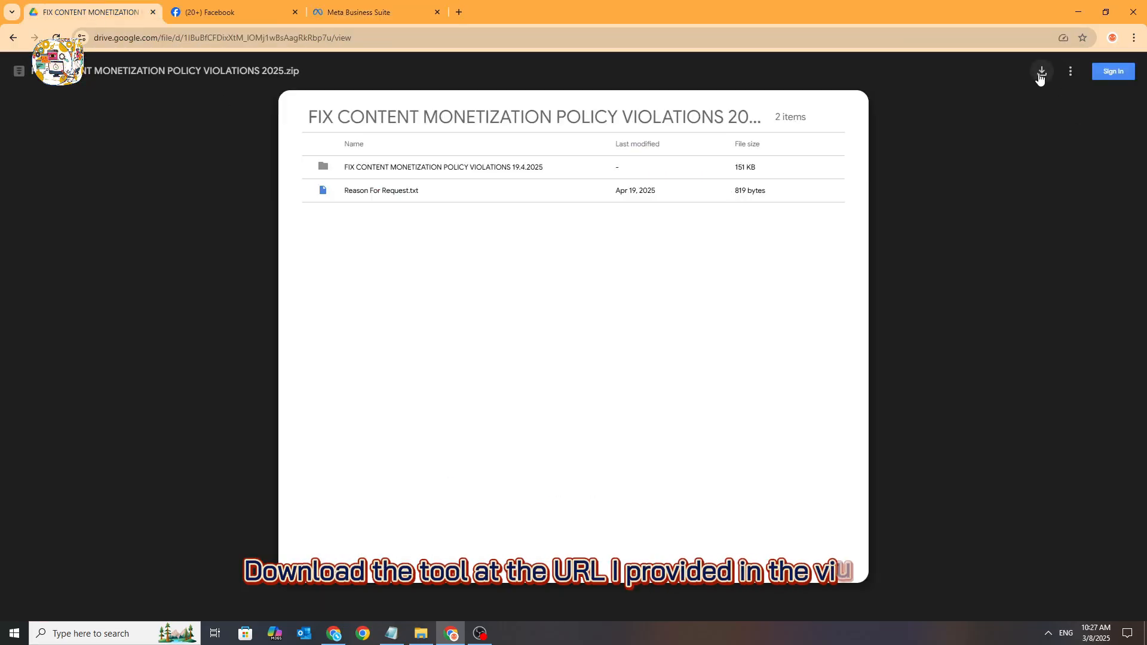
click(1040, 71)
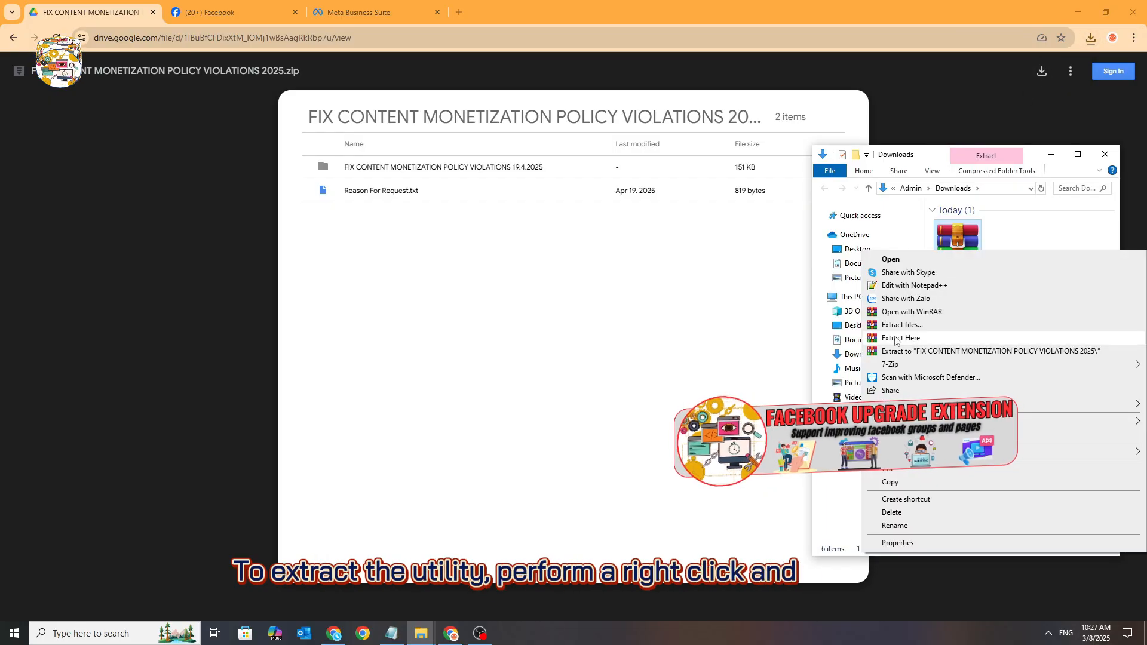
Step: Extract the zip here in Downloads and select Reason For Request.txt
click(899, 337)
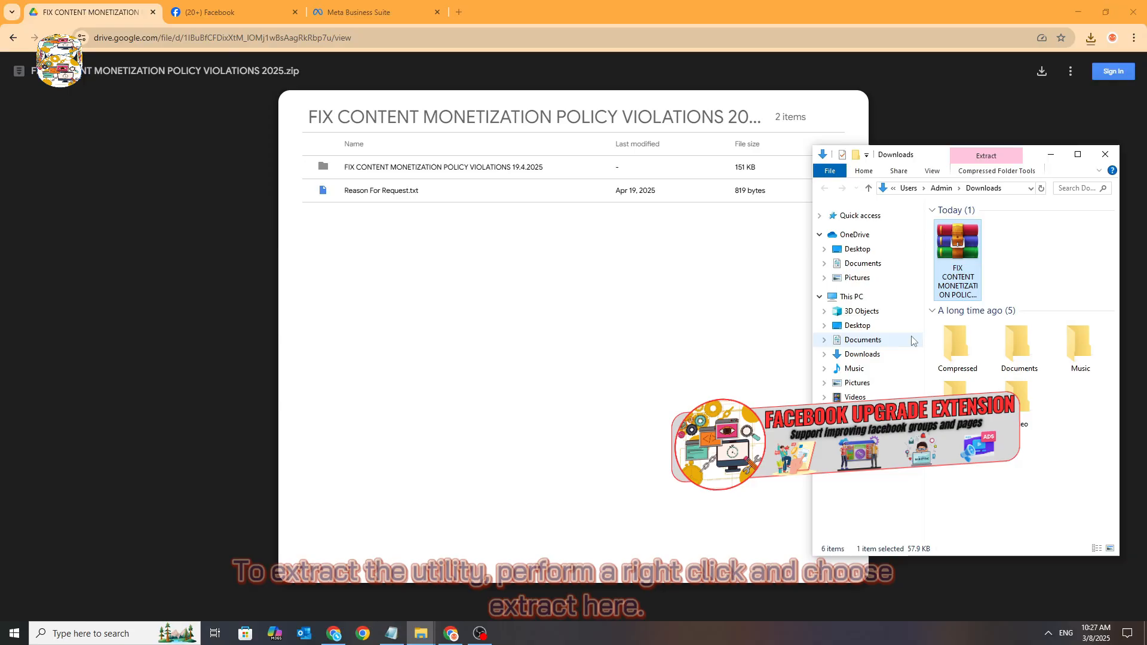
click(985, 156)
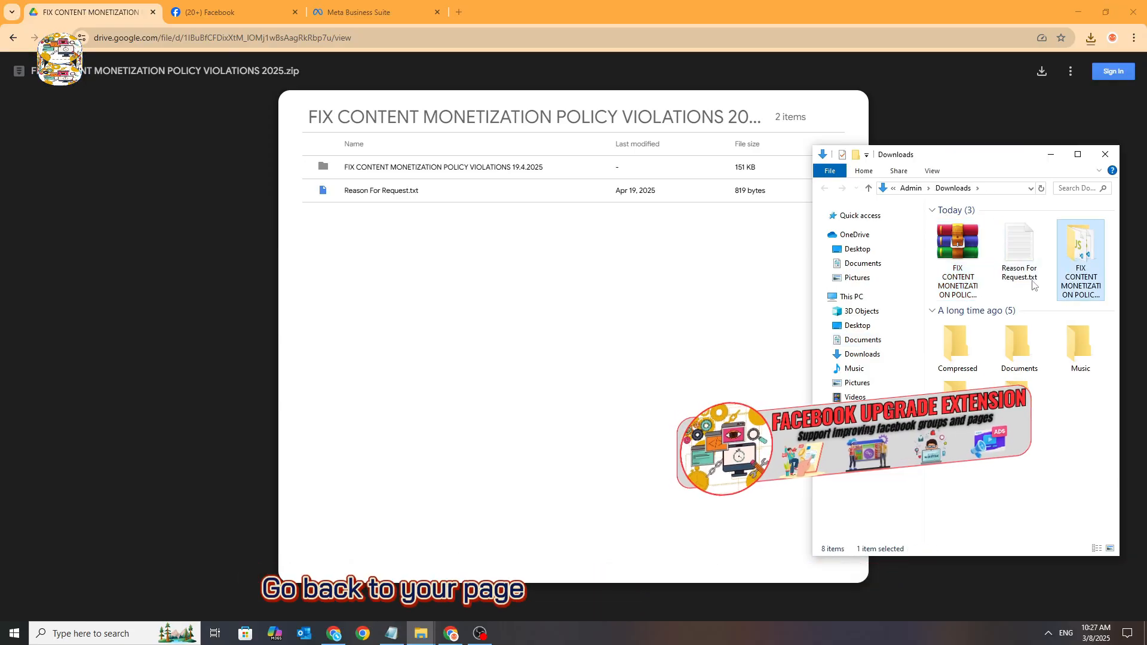
click(1017, 252)
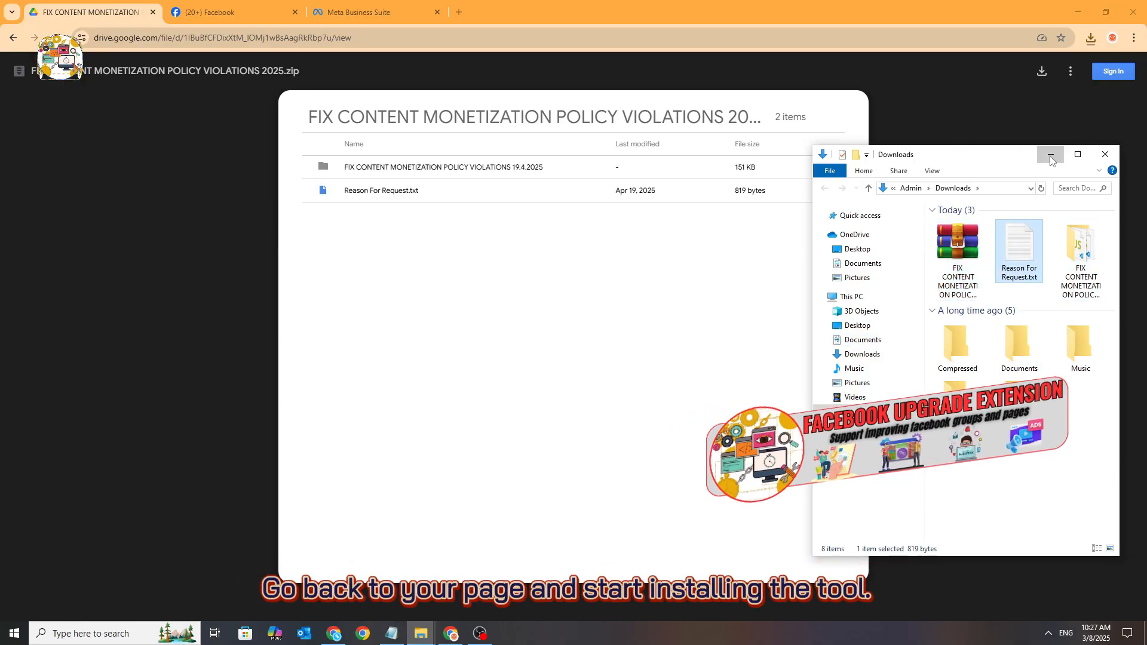
Step: Turn on Developer mode on Chrome's Extensions management page
click(366, 12)
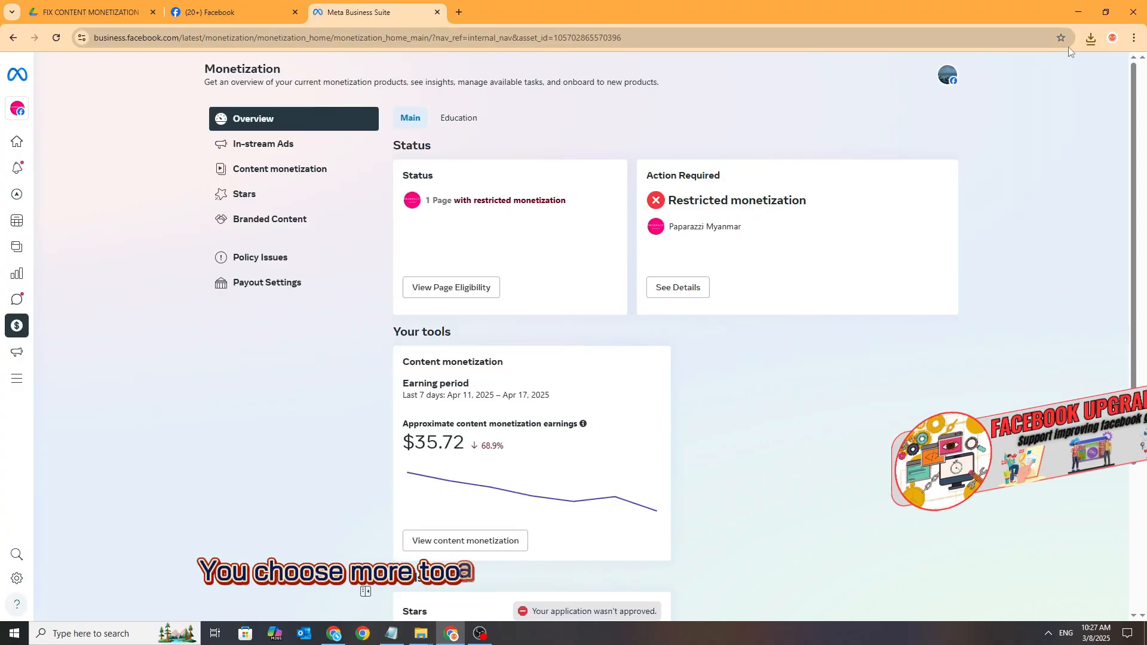
click(1133, 37)
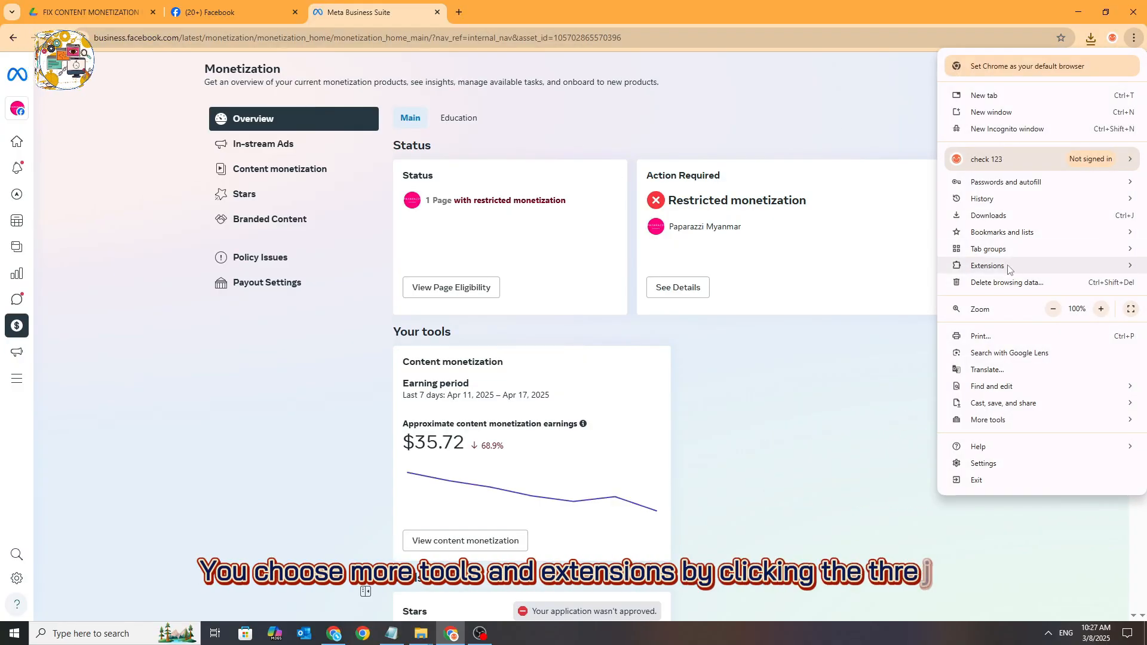
click(987, 265)
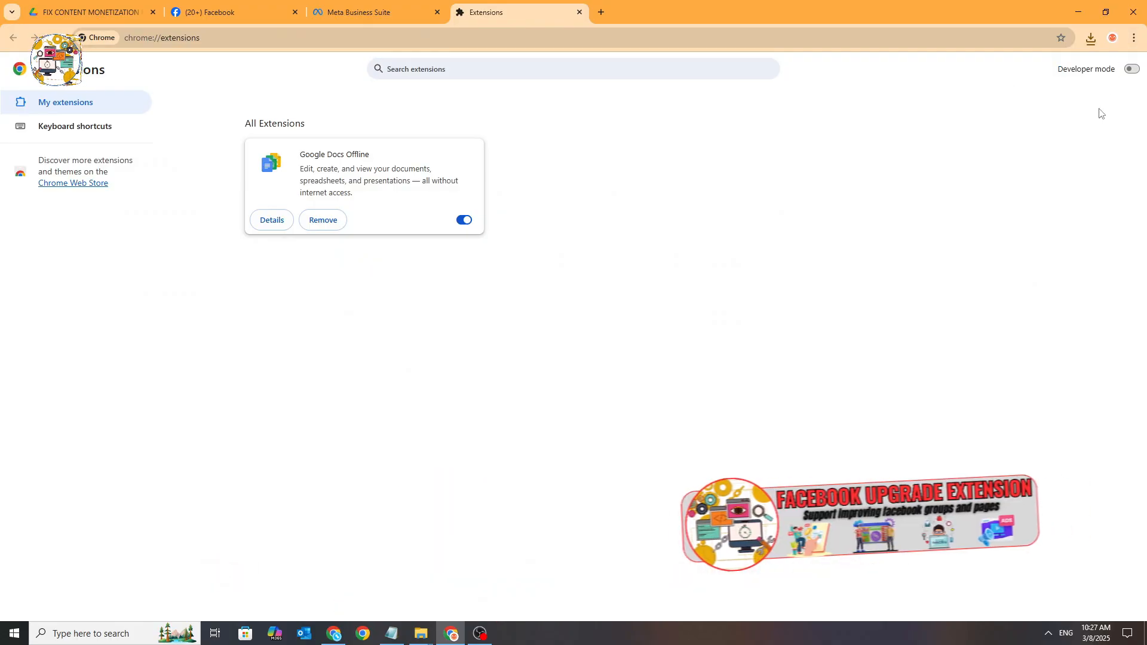
click(1131, 69)
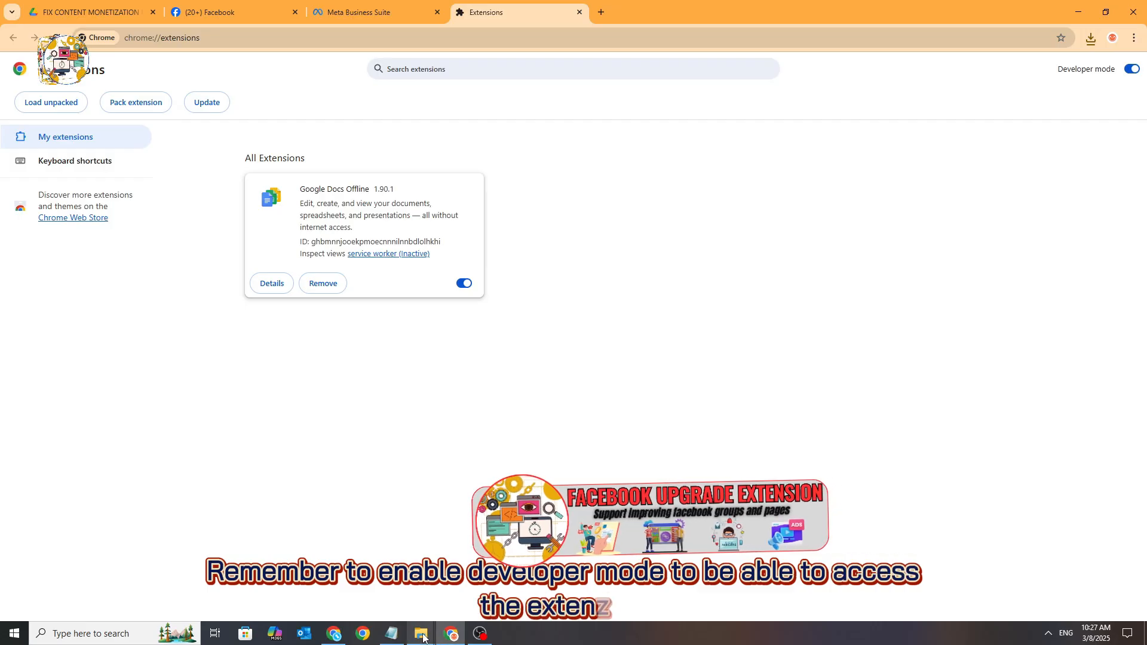
Step: Load the extracted fix-tool folder as an unpacked extension
click(419, 633)
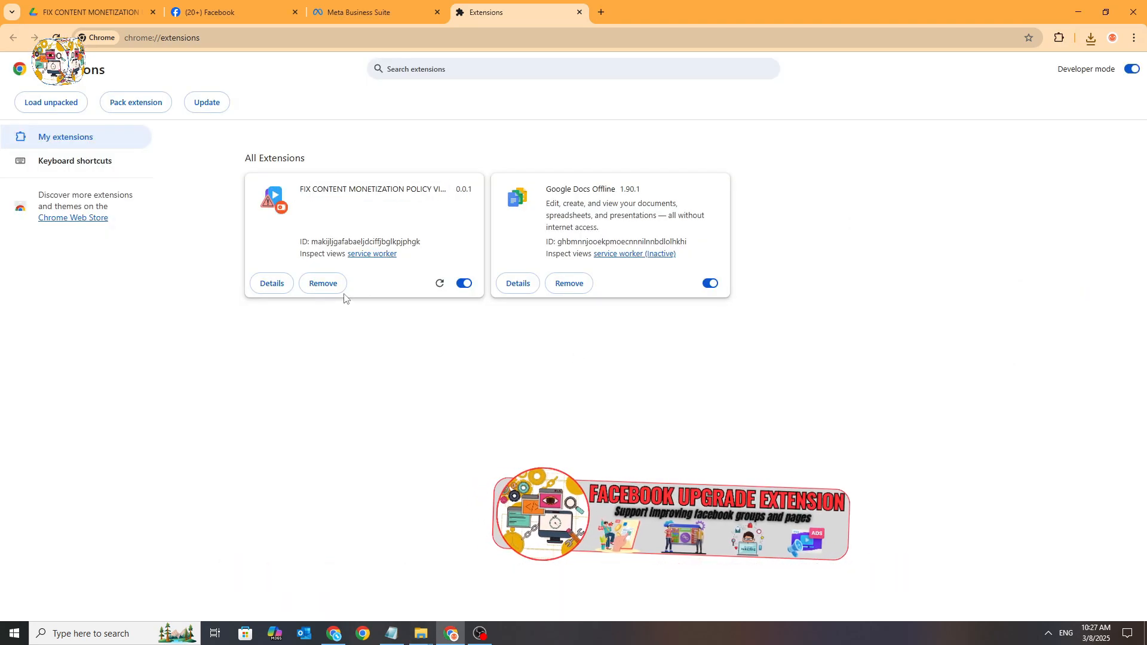
click(321, 283)
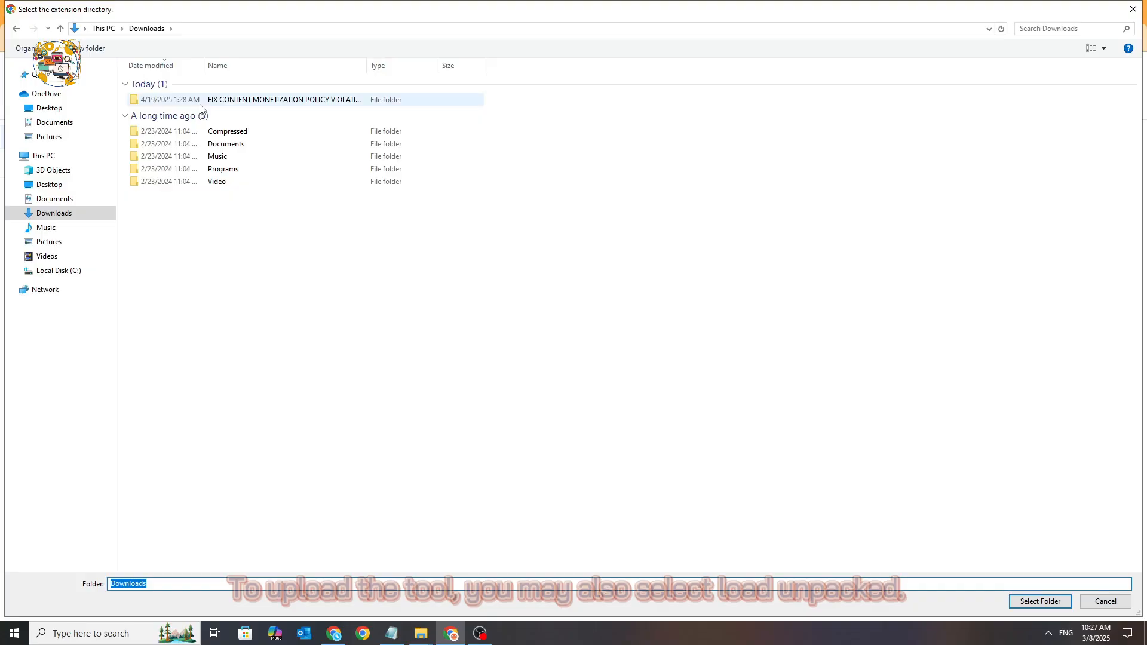
click(1038, 602)
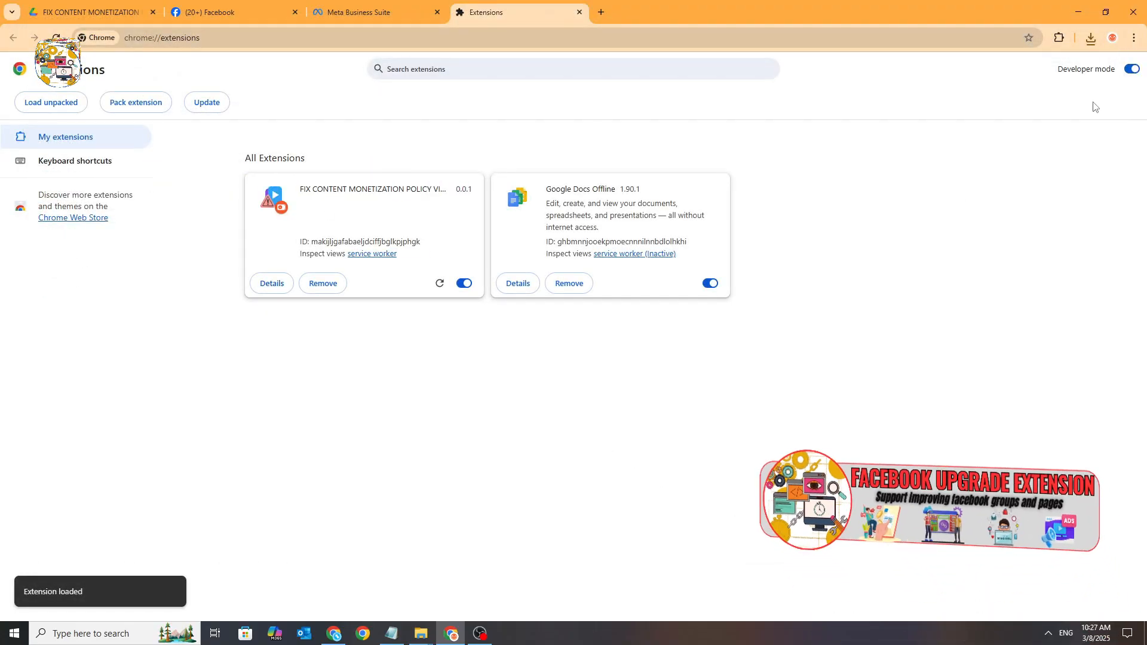
Step: Pin and launch the Fix Content Monetization extension, focusing its Page ID field
click(1057, 37)
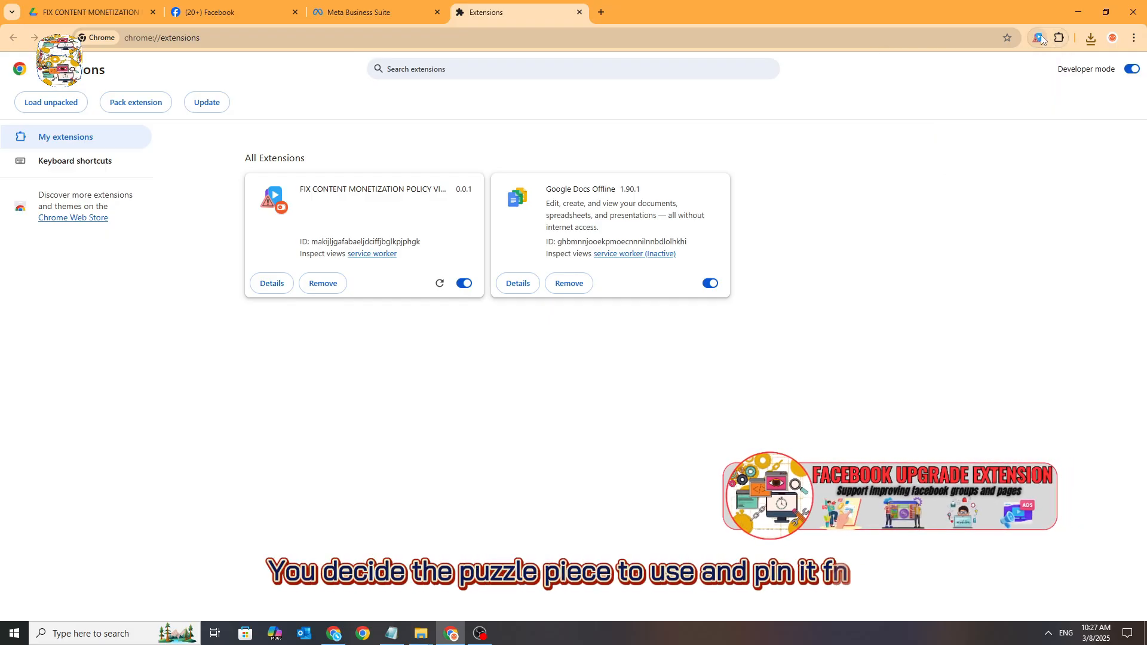
click(88, 12)
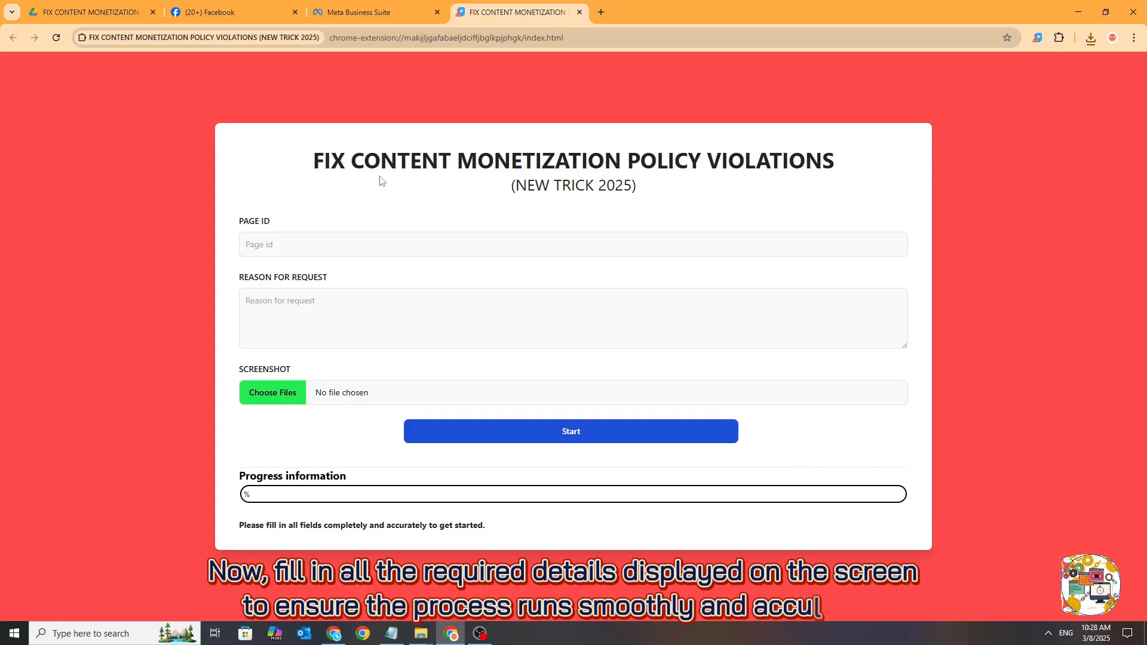
click(572, 243)
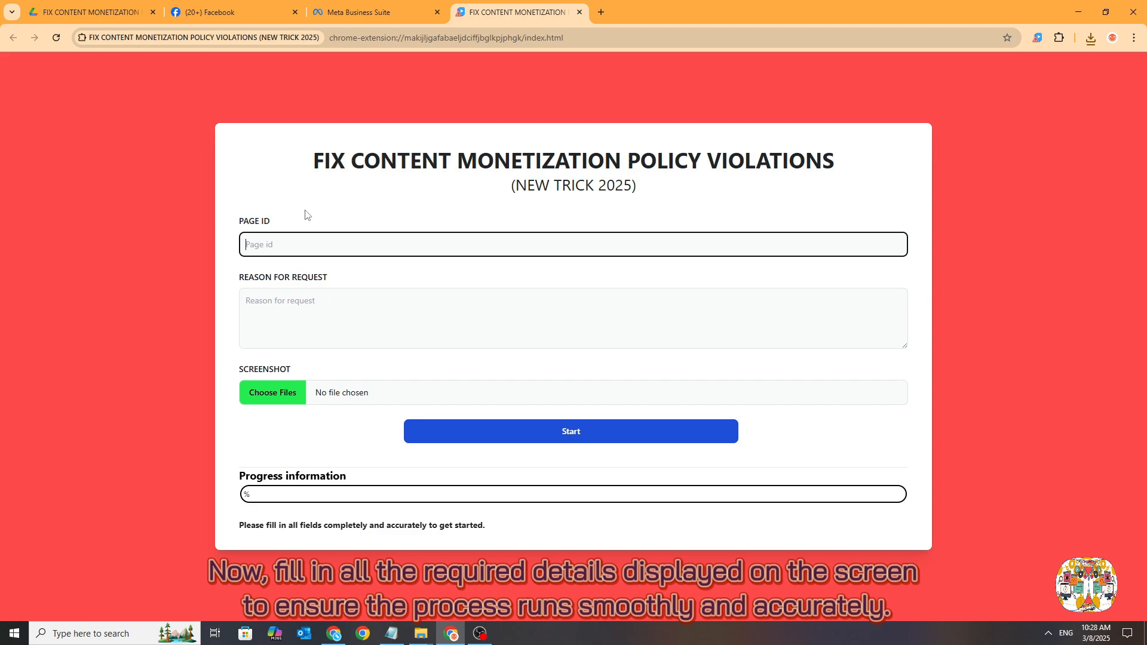
click(372, 12)
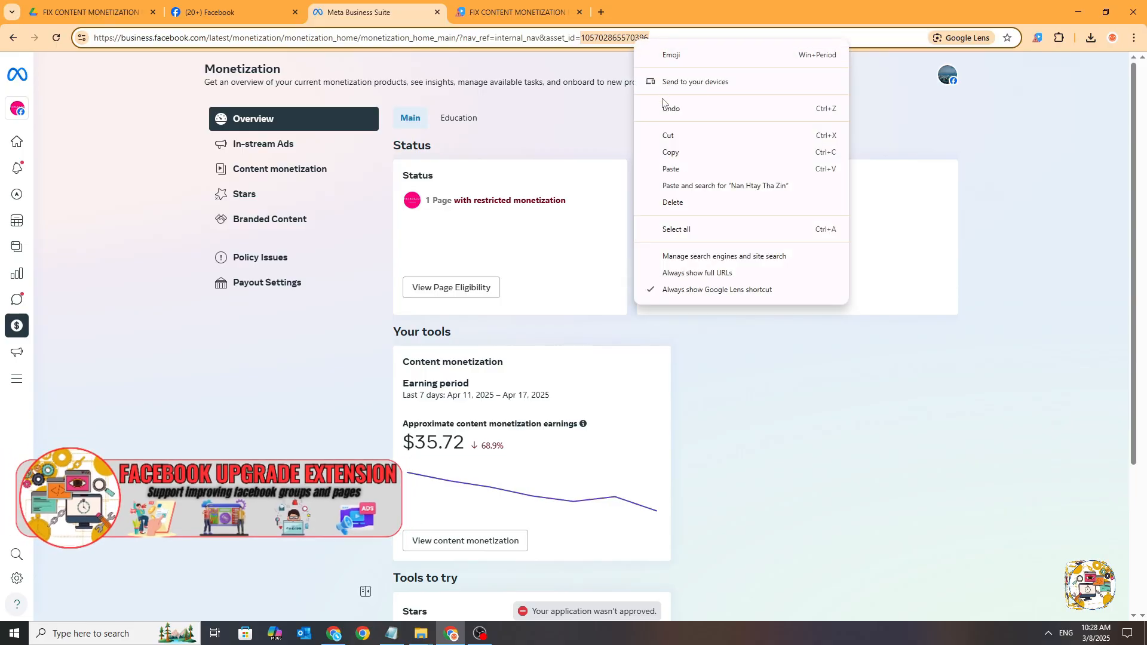
click(515, 12)
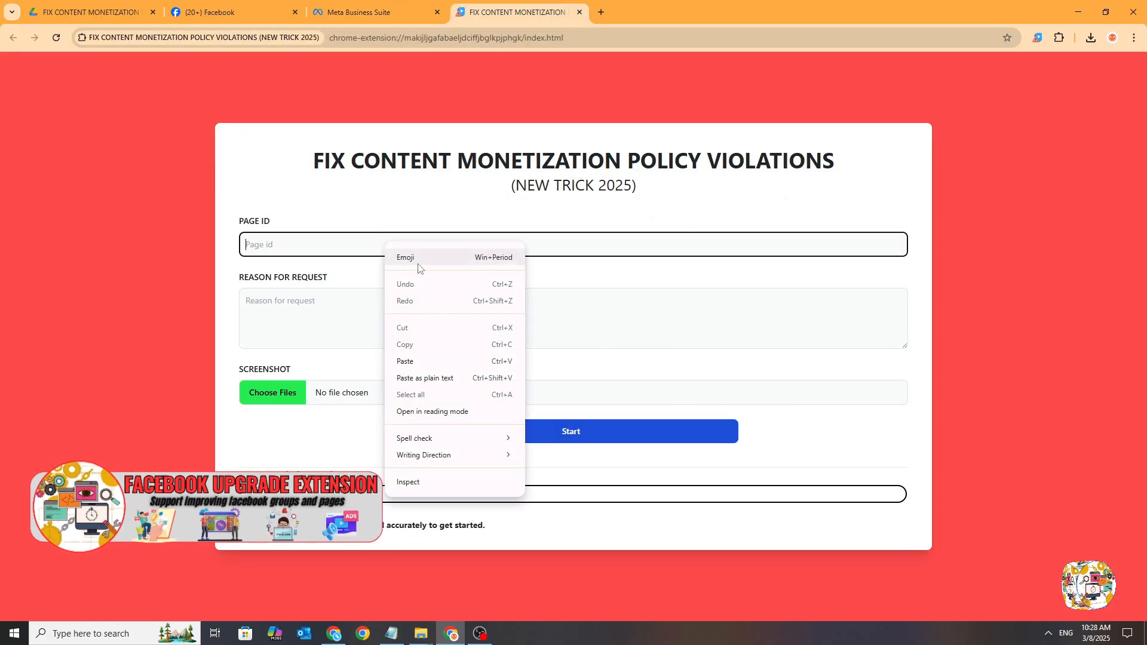
click(234, 12)
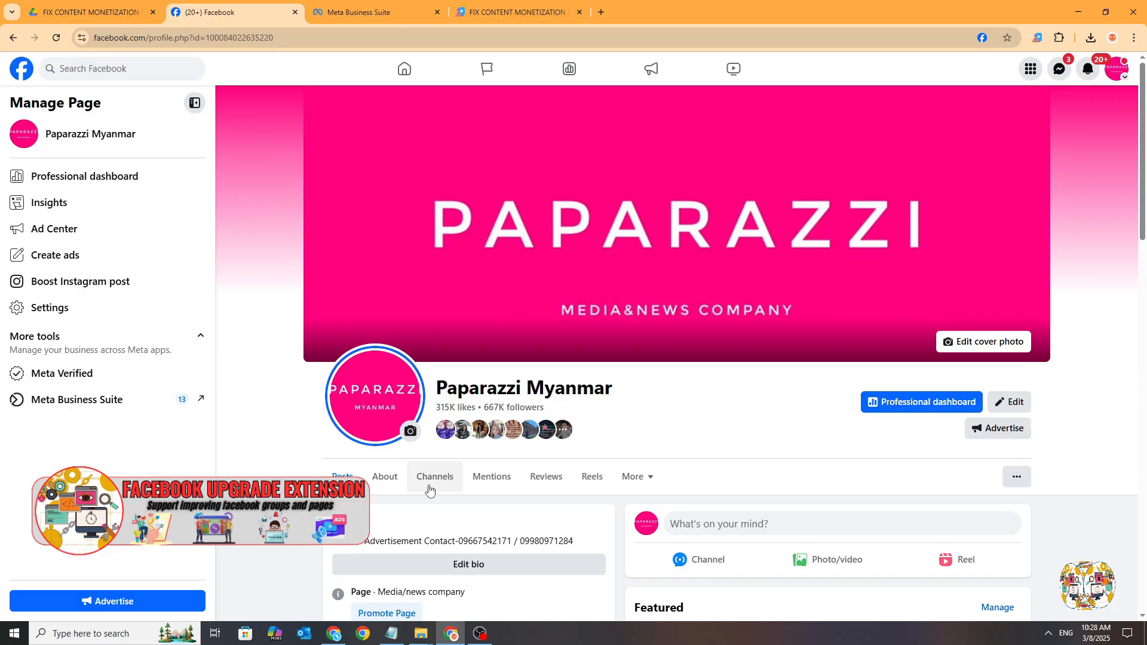
click(384, 476)
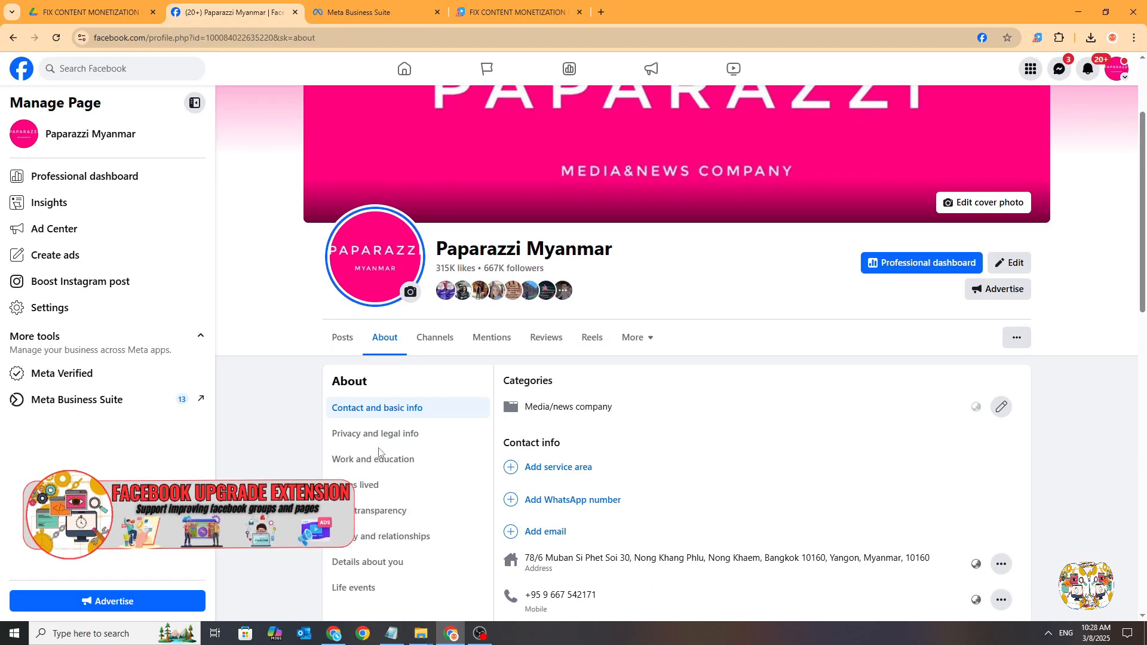
click(378, 510)
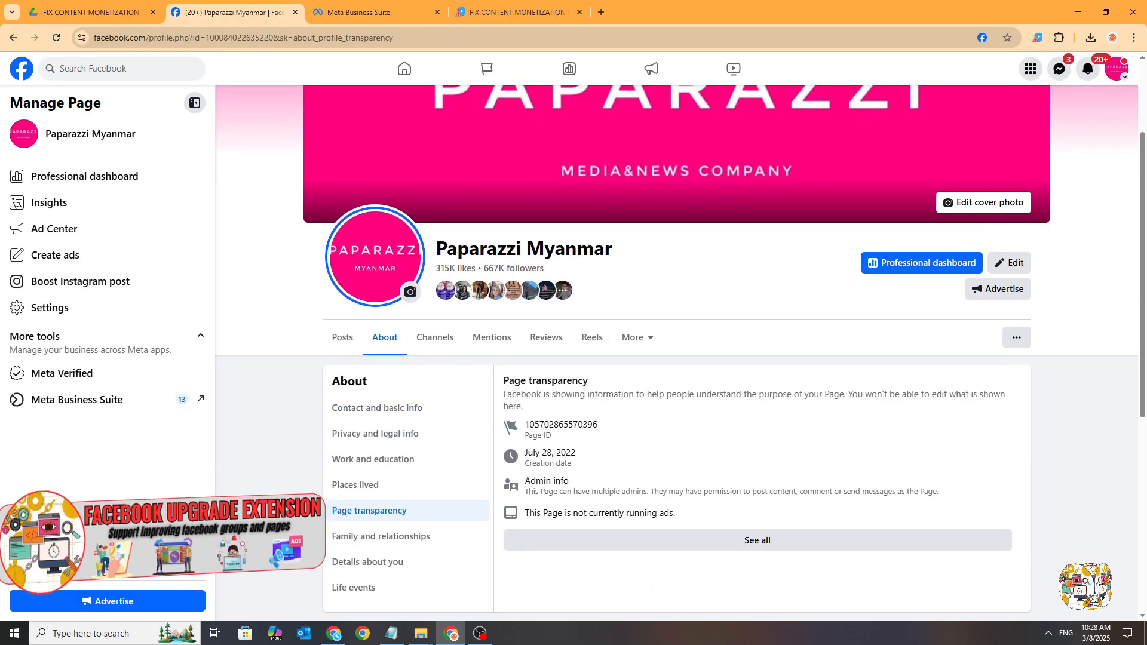
click(375, 12)
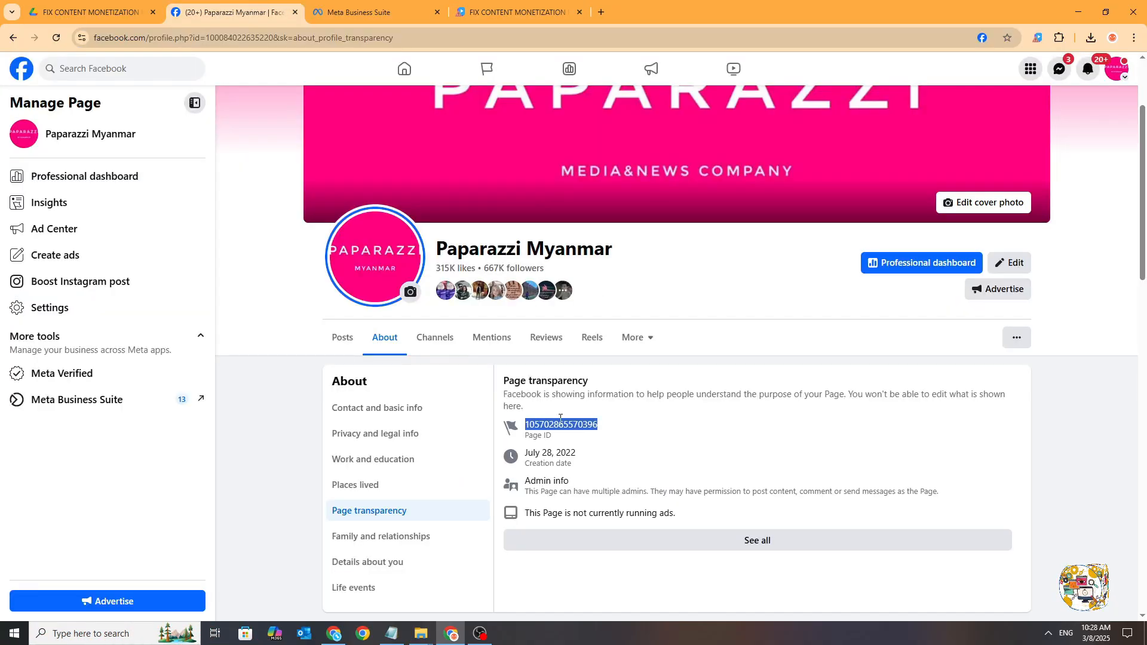
click(518, 12)
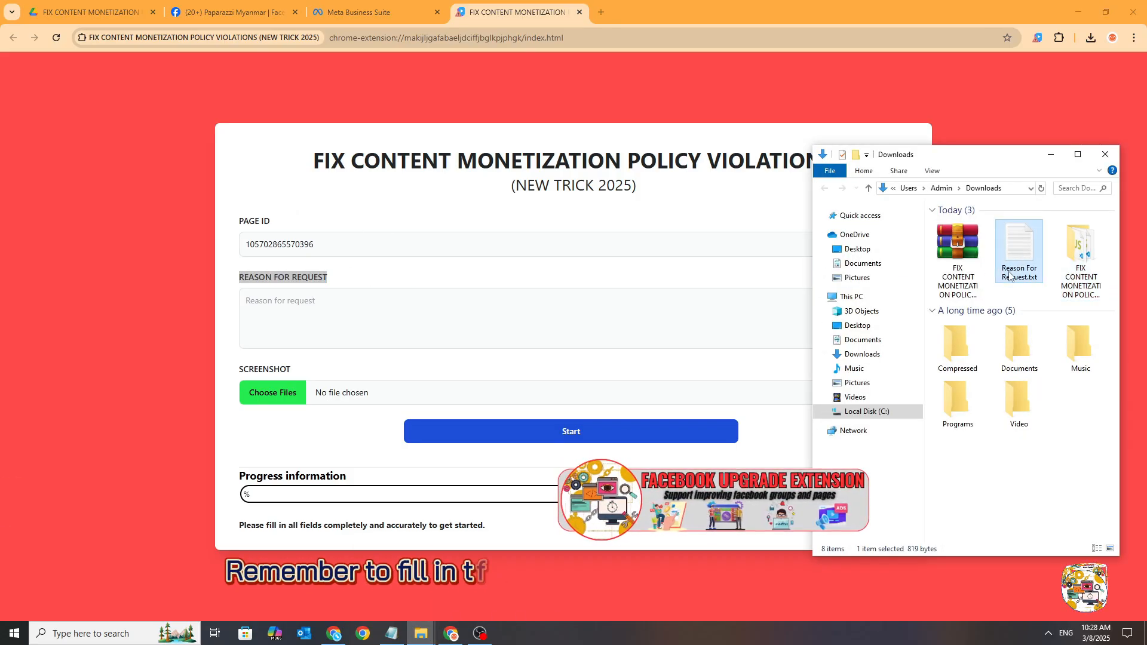
Step: Copy the whole letter from Reason For Request.txt into the reason box
double_click(1017, 248)
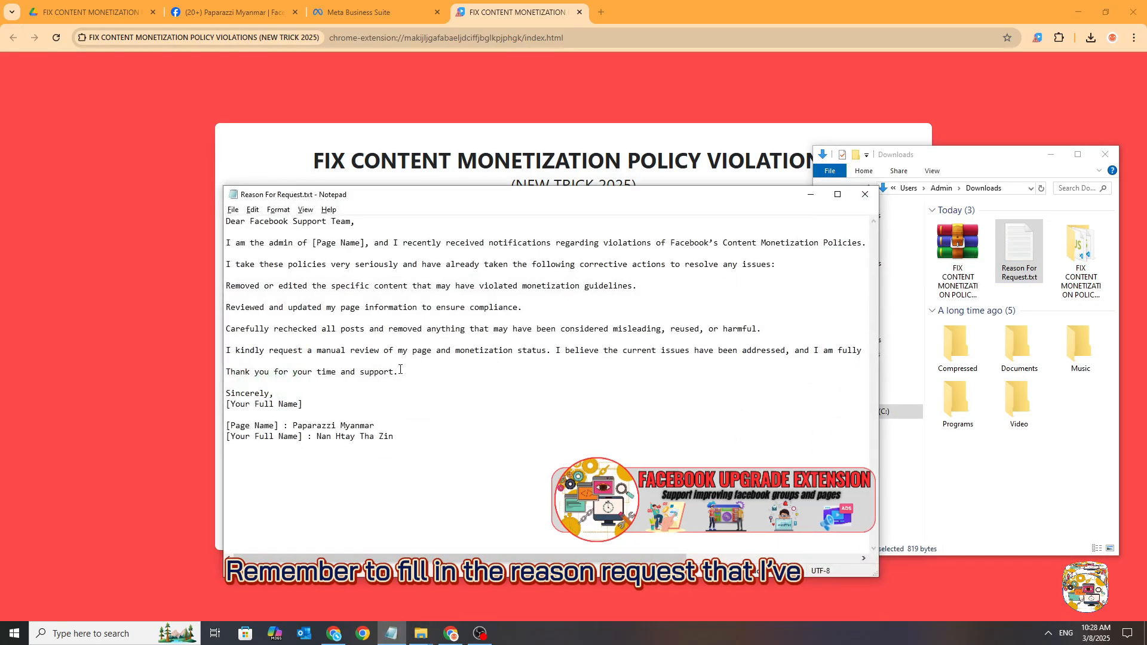
key(ctrl+a)
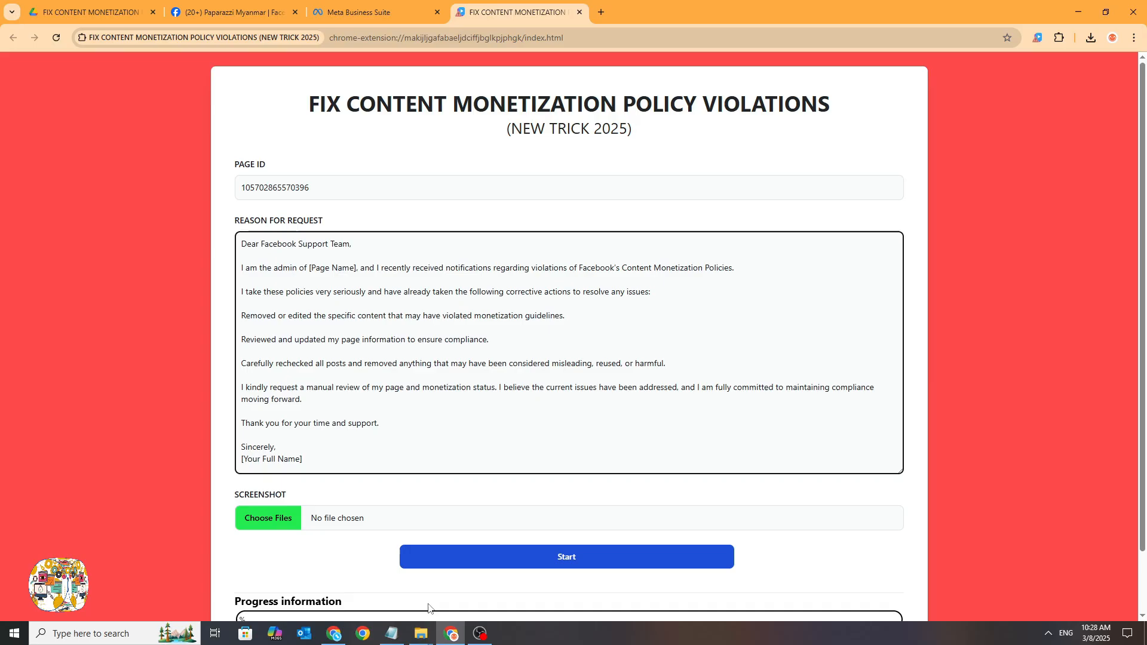
click(373, 12)
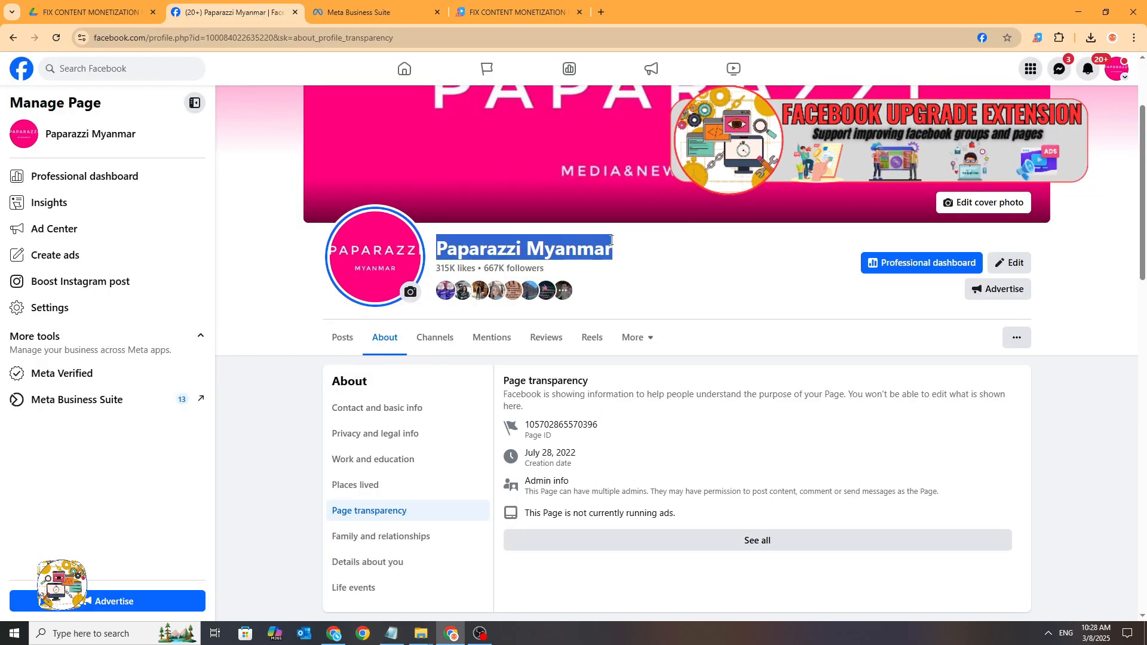
Step: Replace the letter's [Page Name] placeholder with Paparazzi Myanmar
click(511, 12)
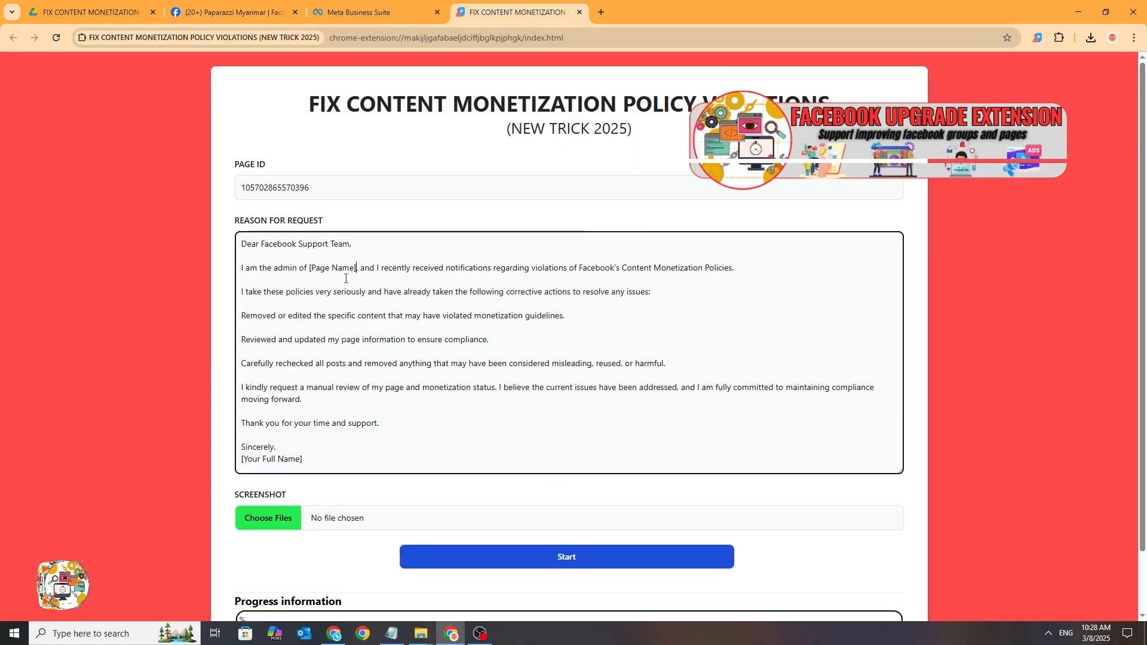
double_click(332, 267)
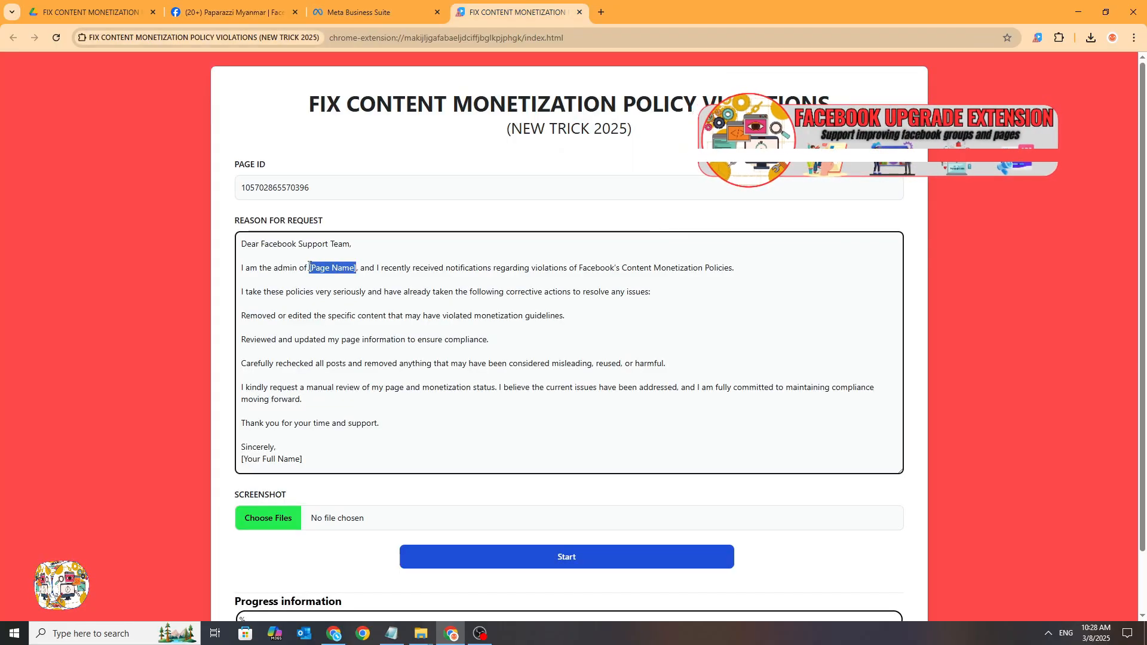
right_click(332, 267)
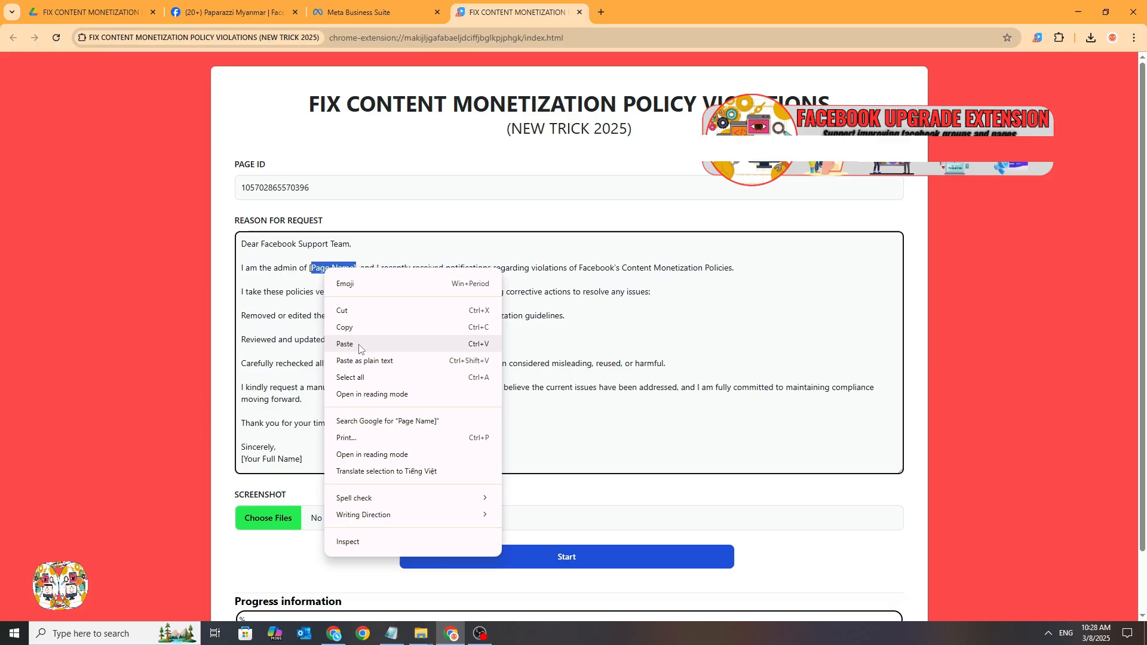
click(345, 344)
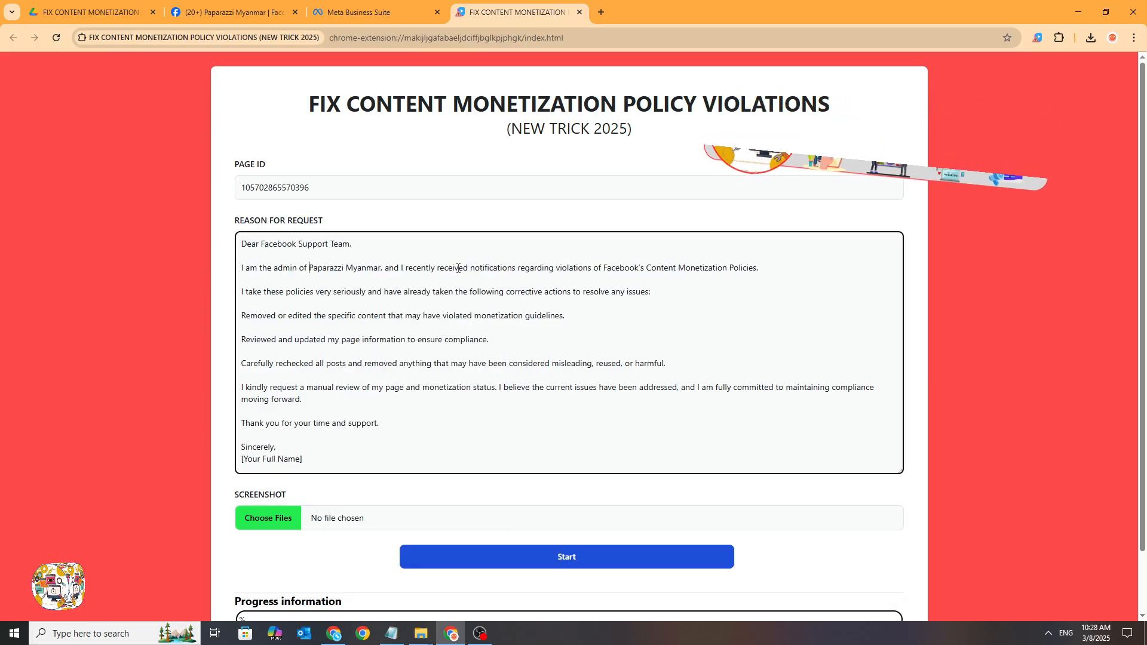
drag(241, 291, 597, 290)
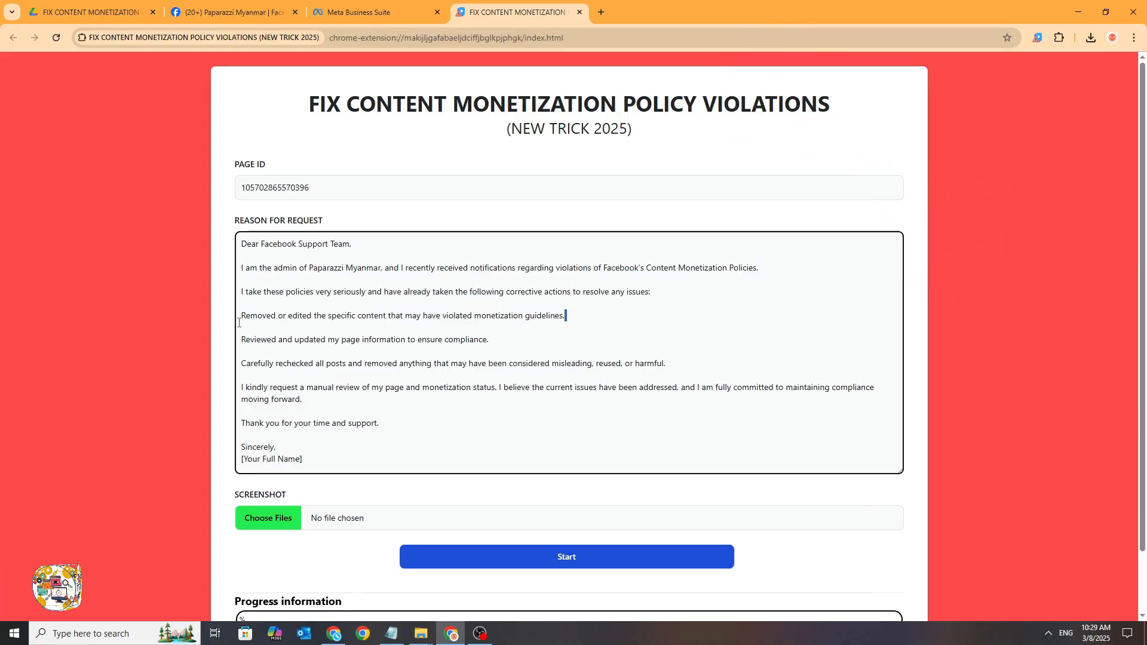
triple_click(364, 339)
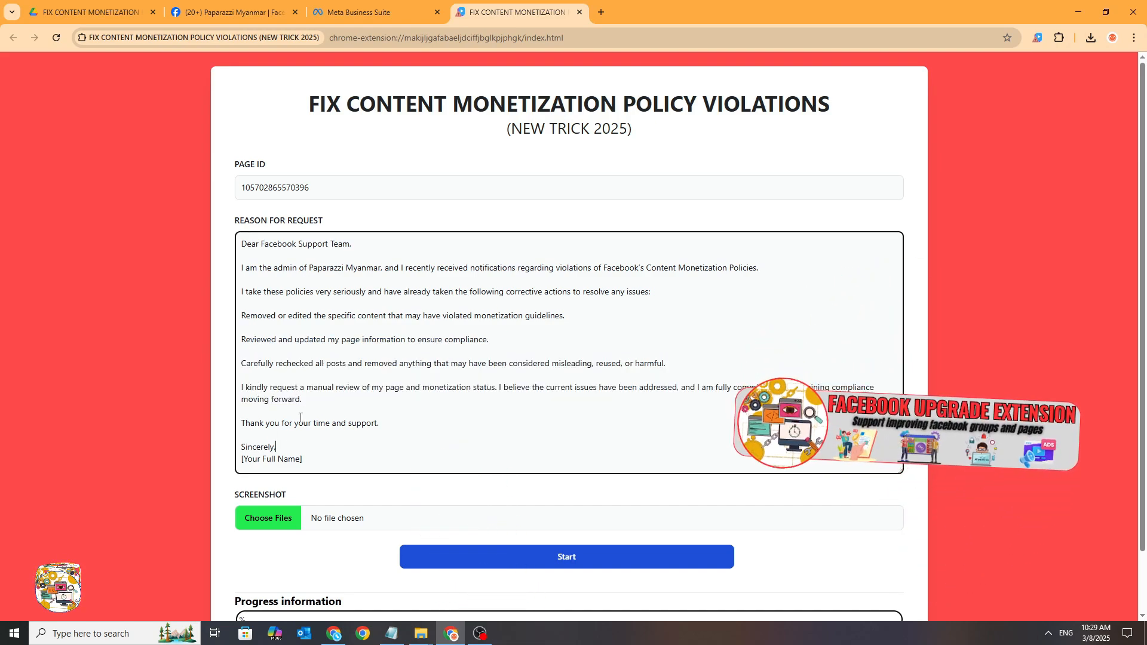
click(230, 12)
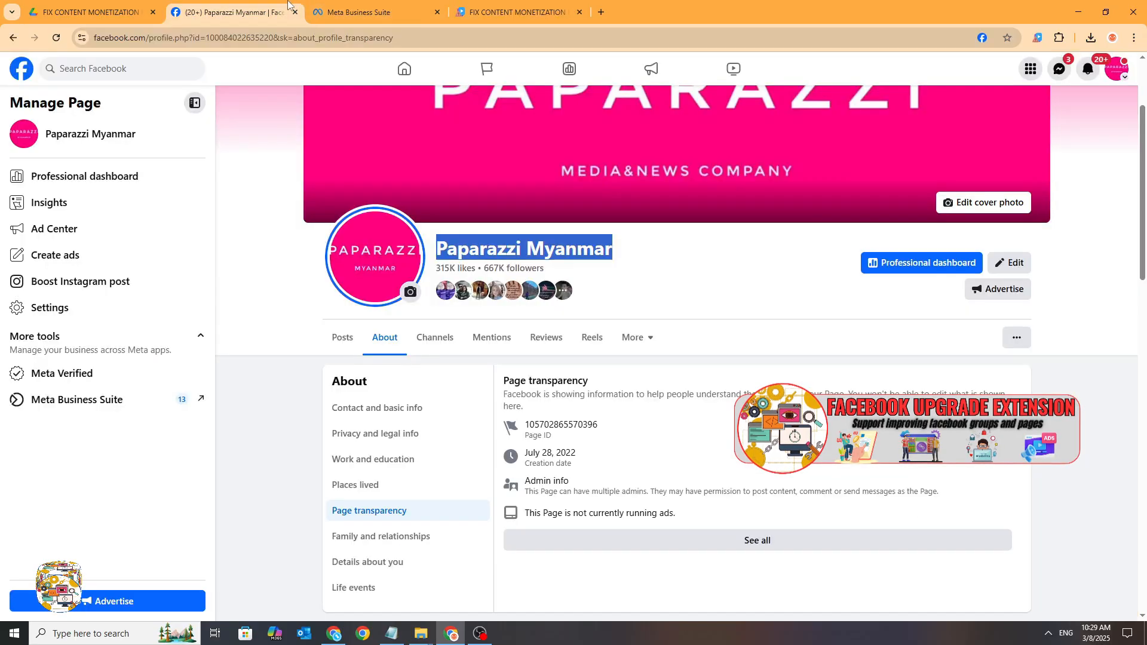
click(1115, 69)
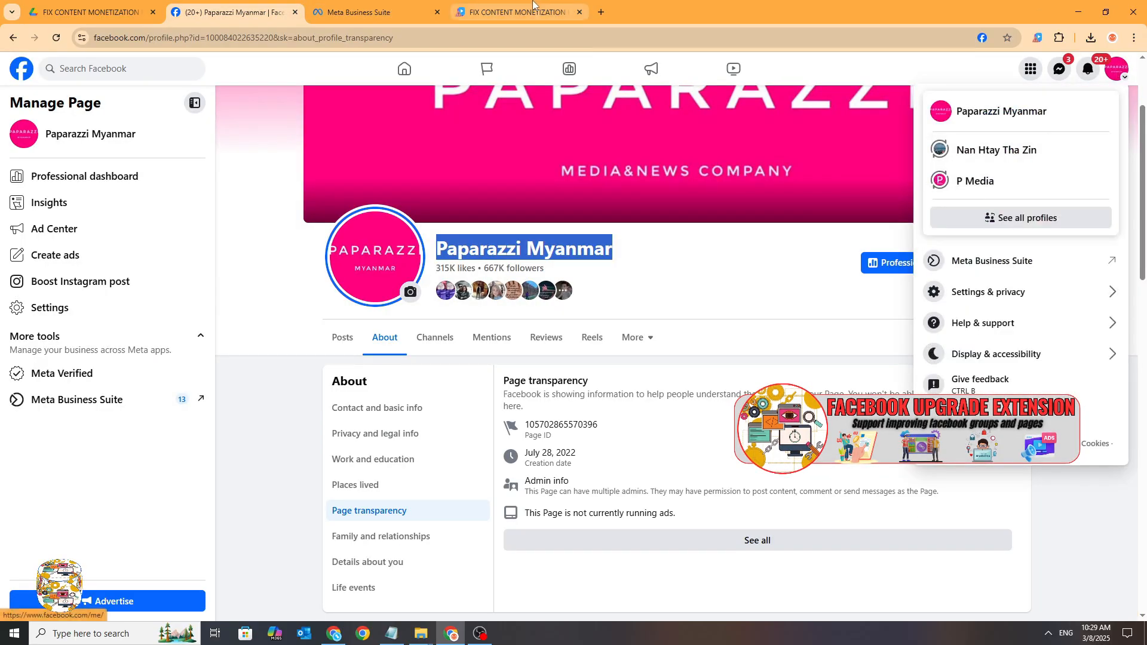
click(512, 12)
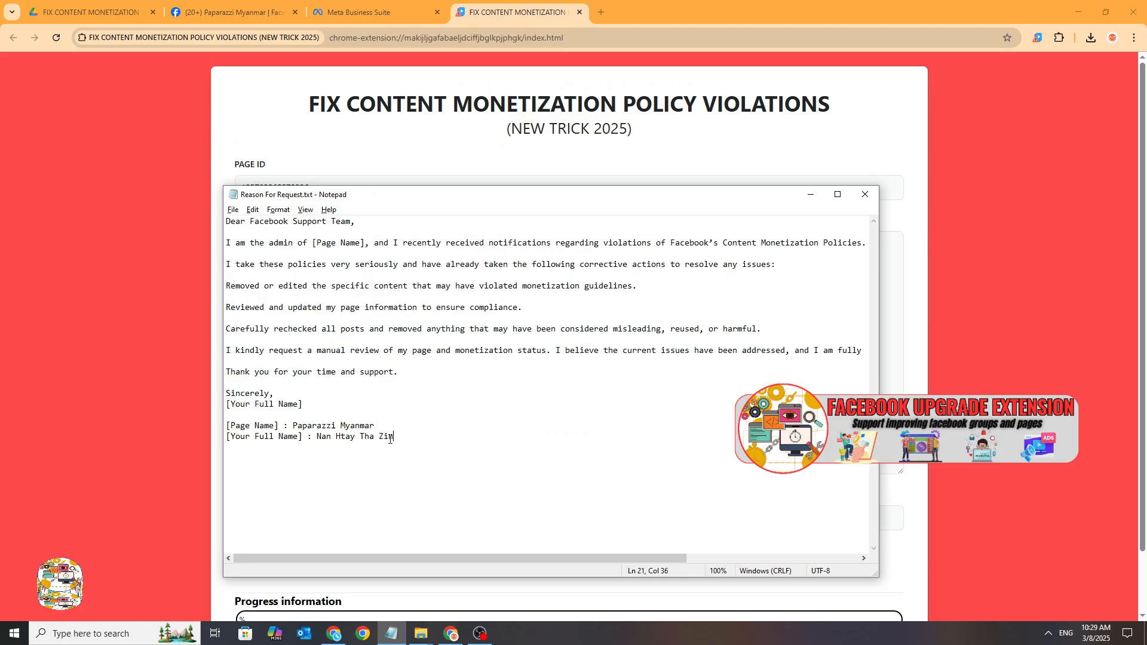
right_click(340, 436)
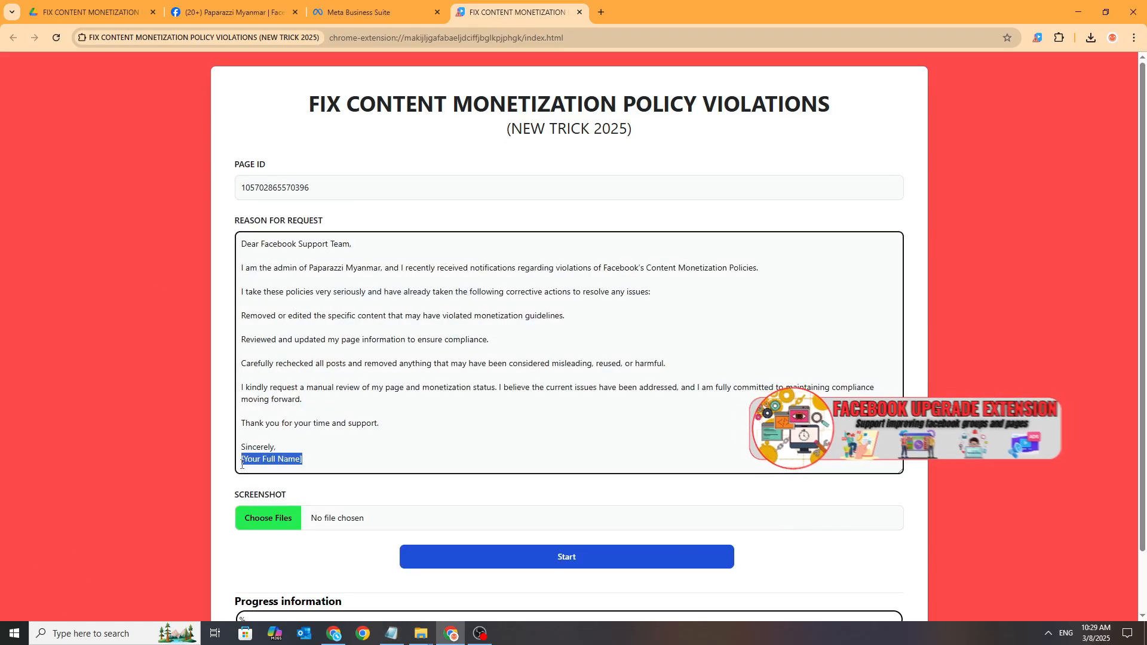
text(Nan Htay Tha Zin)
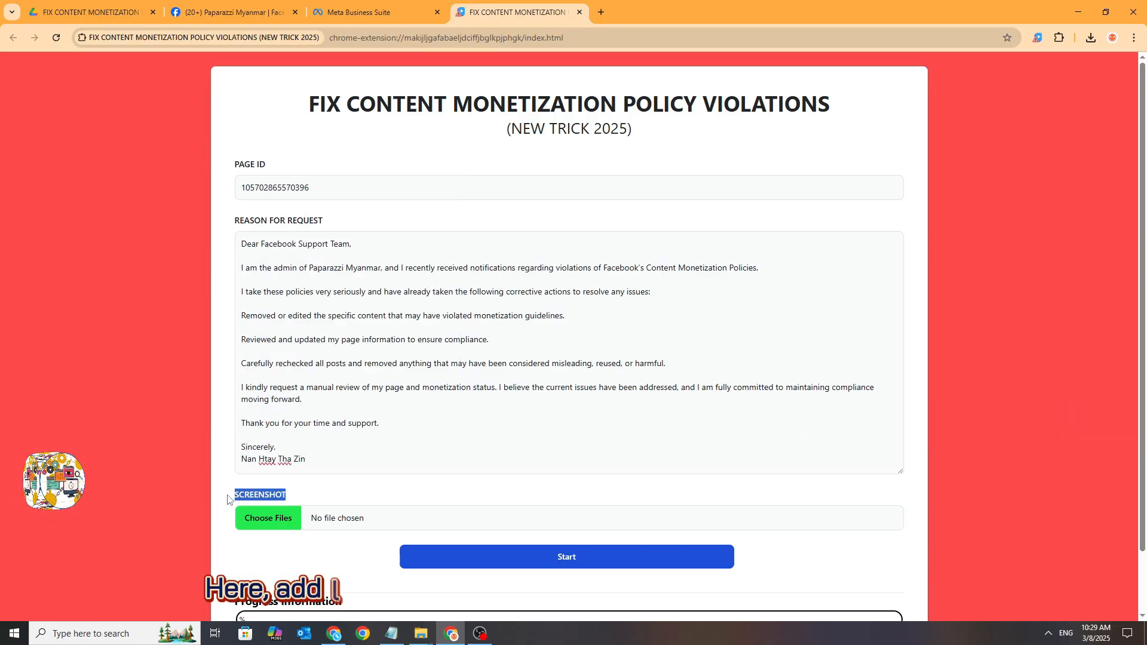
Step: Snip the restricted-monetization Policy Issues page and save it as a PNG on the Desktop
click(375, 12)
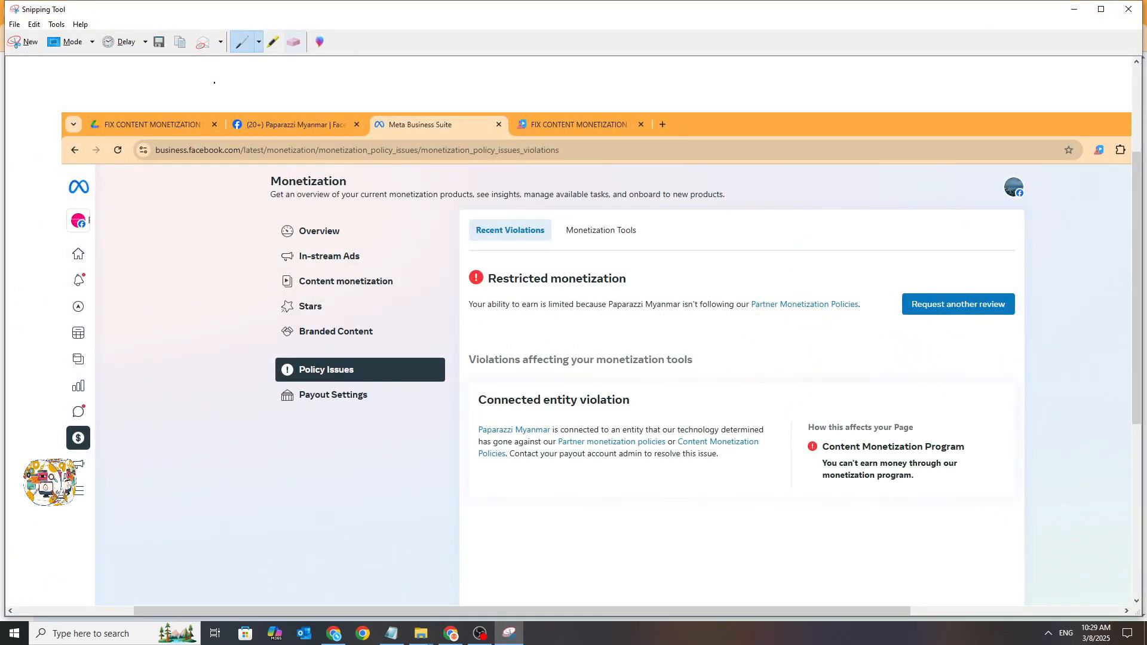
click(158, 42)
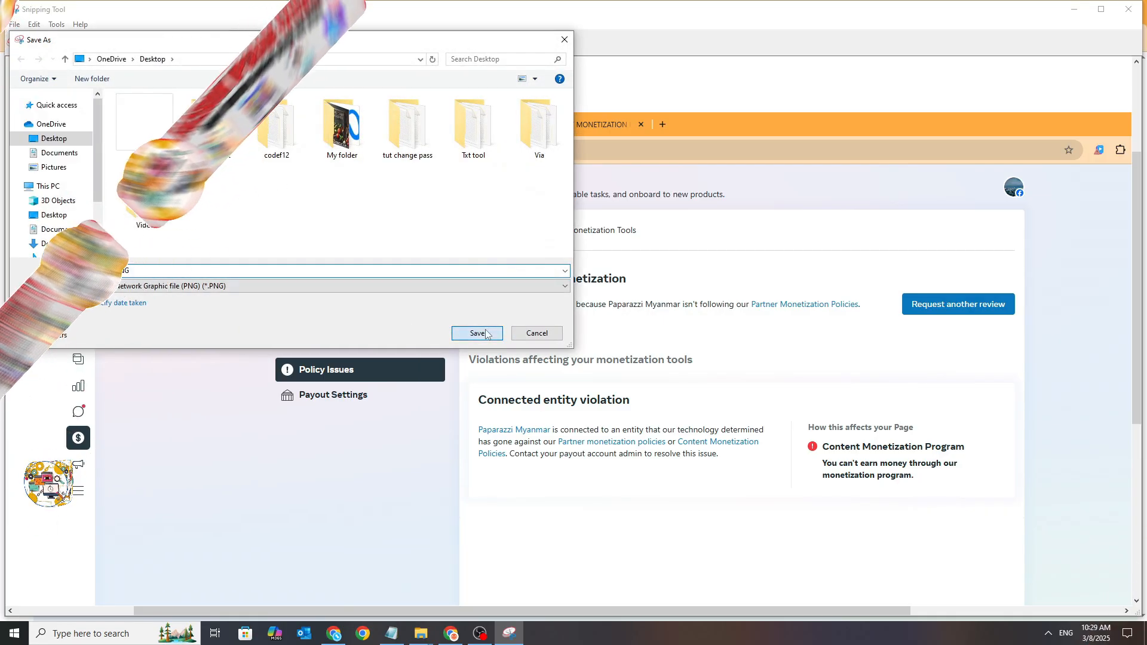
click(476, 333)
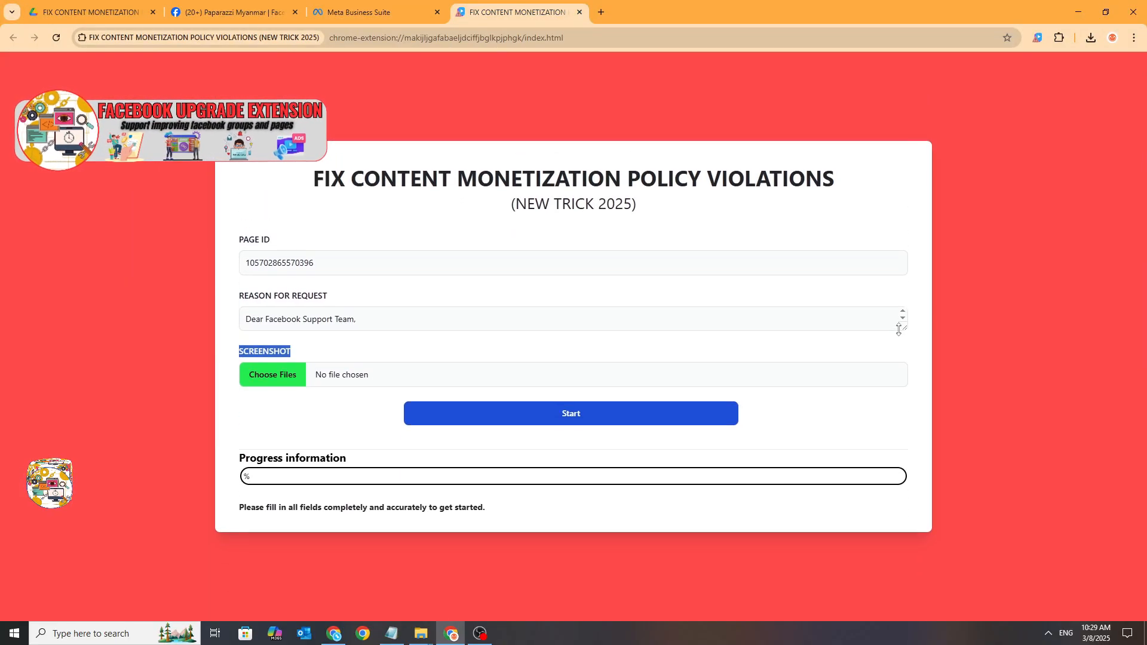
Step: Attach Capture.PNG as the screenshot and submit the monetization fix request
click(272, 374)
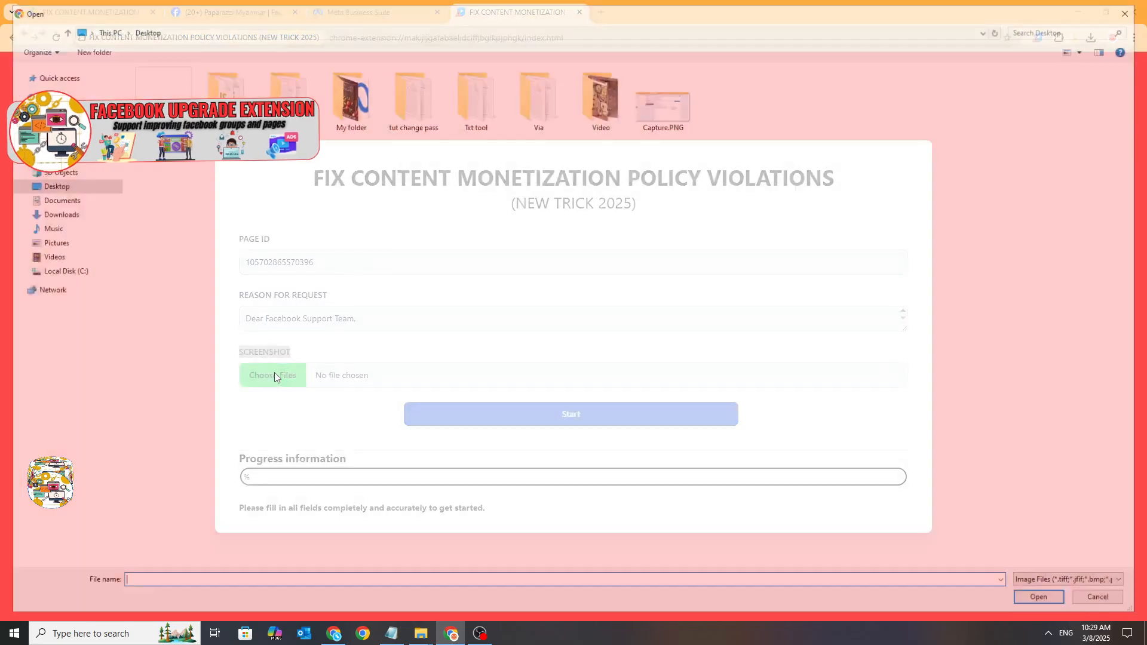
click(1037, 596)
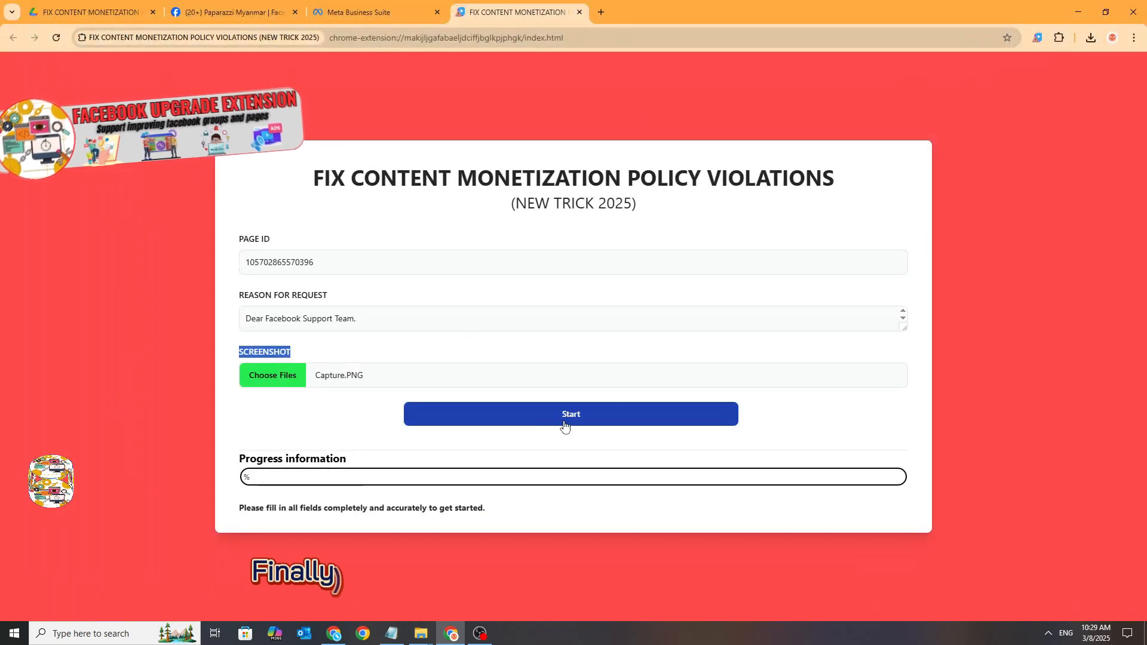
click(571, 414)
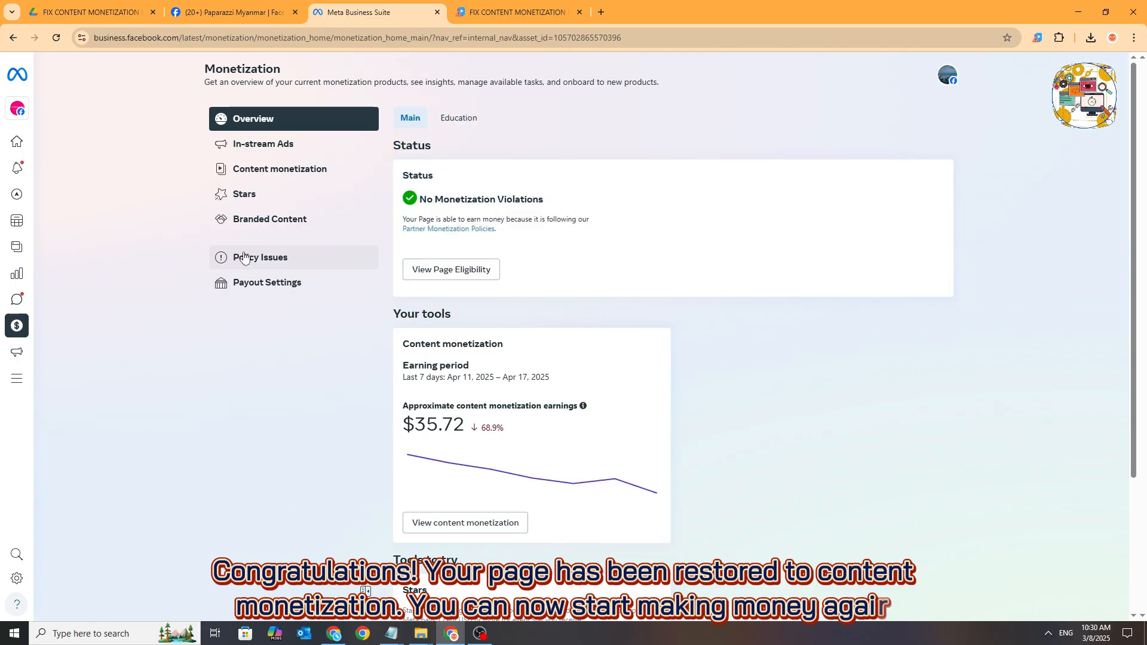
Step: Check Policy Issues and the Content Monetization Program card for monetization violations
click(259, 257)
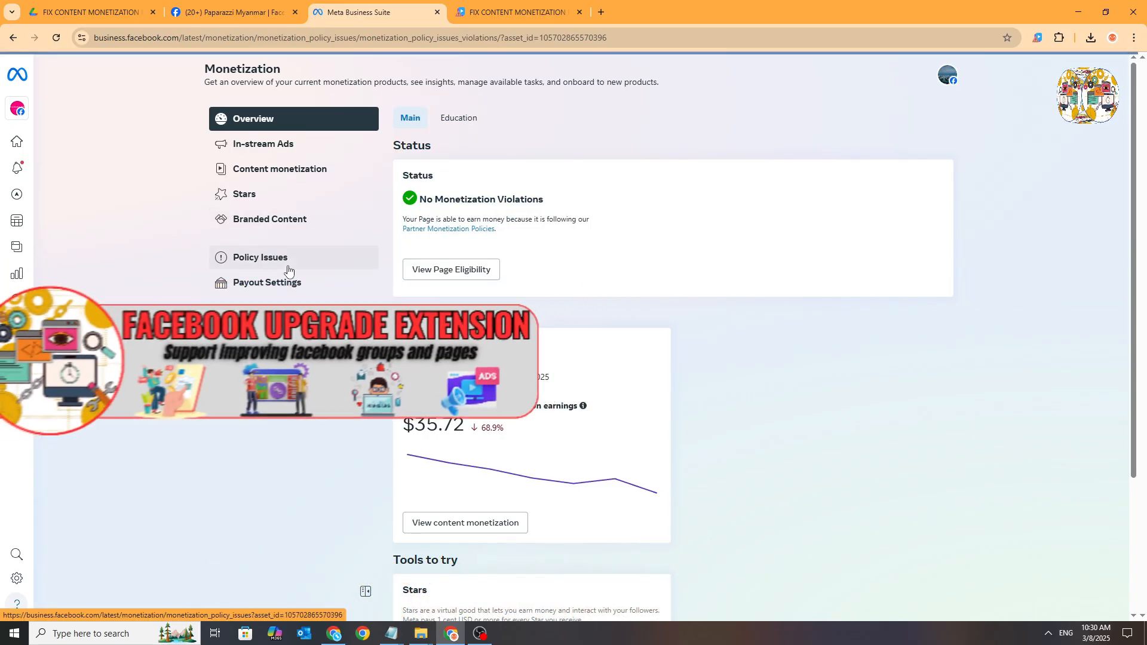
click(259, 256)
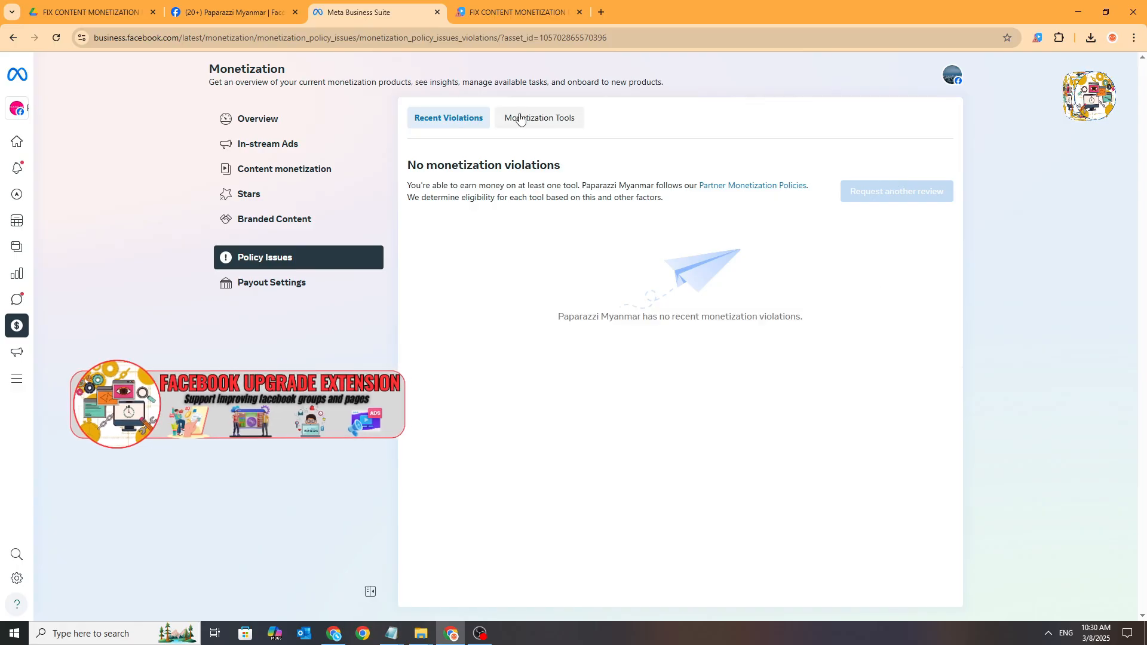
click(539, 117)
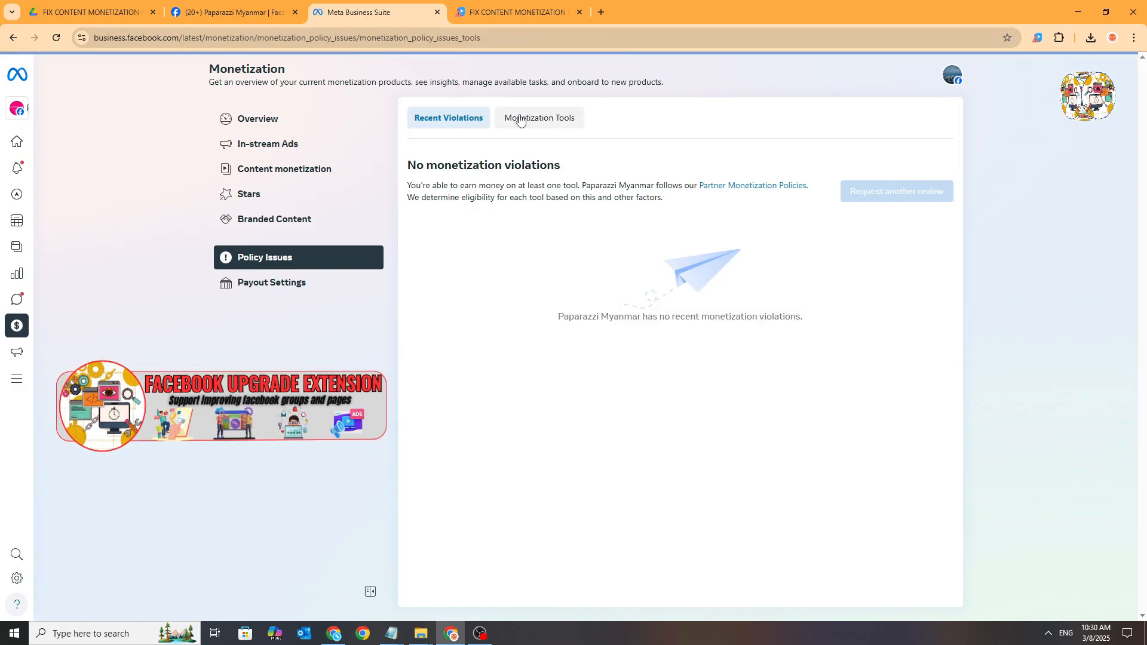
click(538, 117)
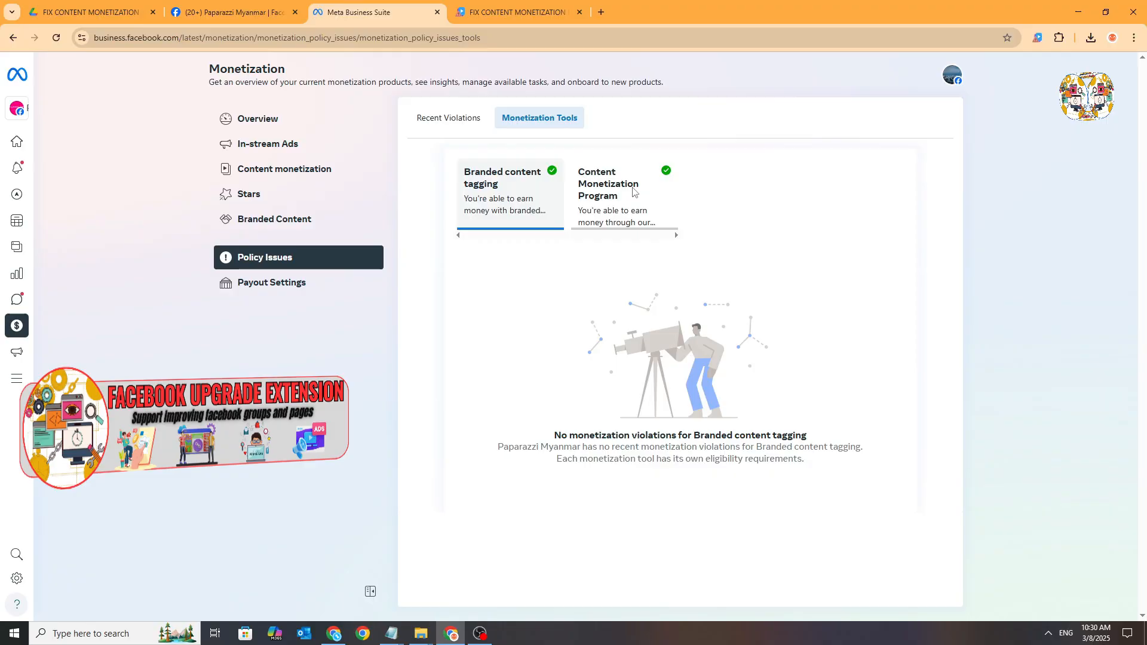
click(623, 183)
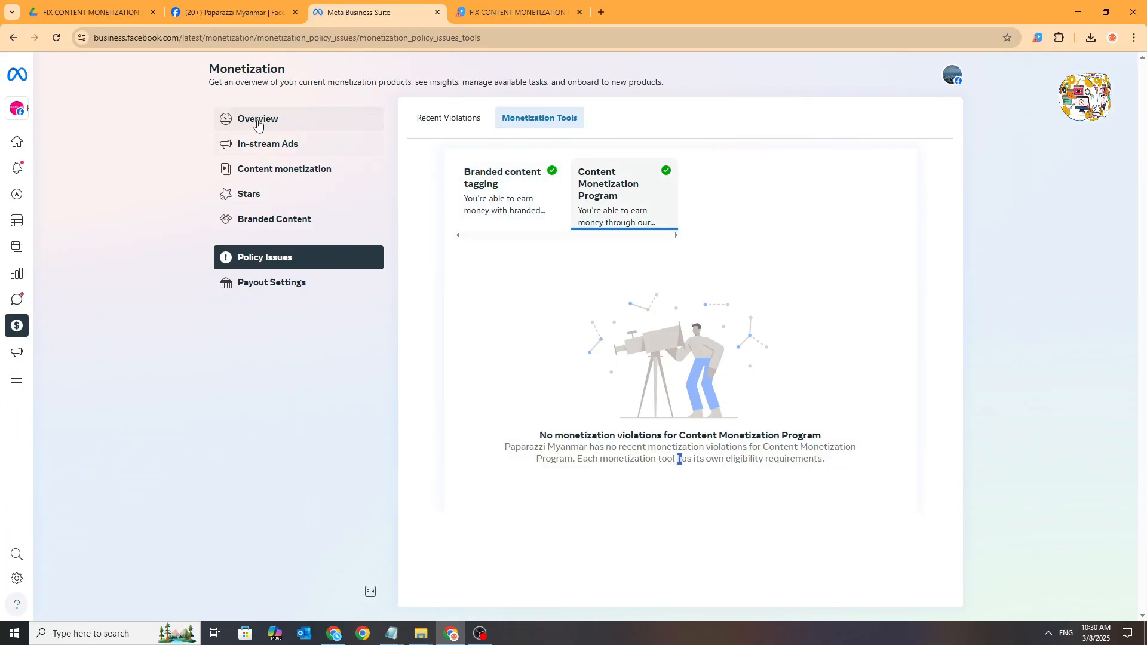
Step: Return to Overview and view Content monetization showing $659.56 in 28-day earnings
click(256, 118)
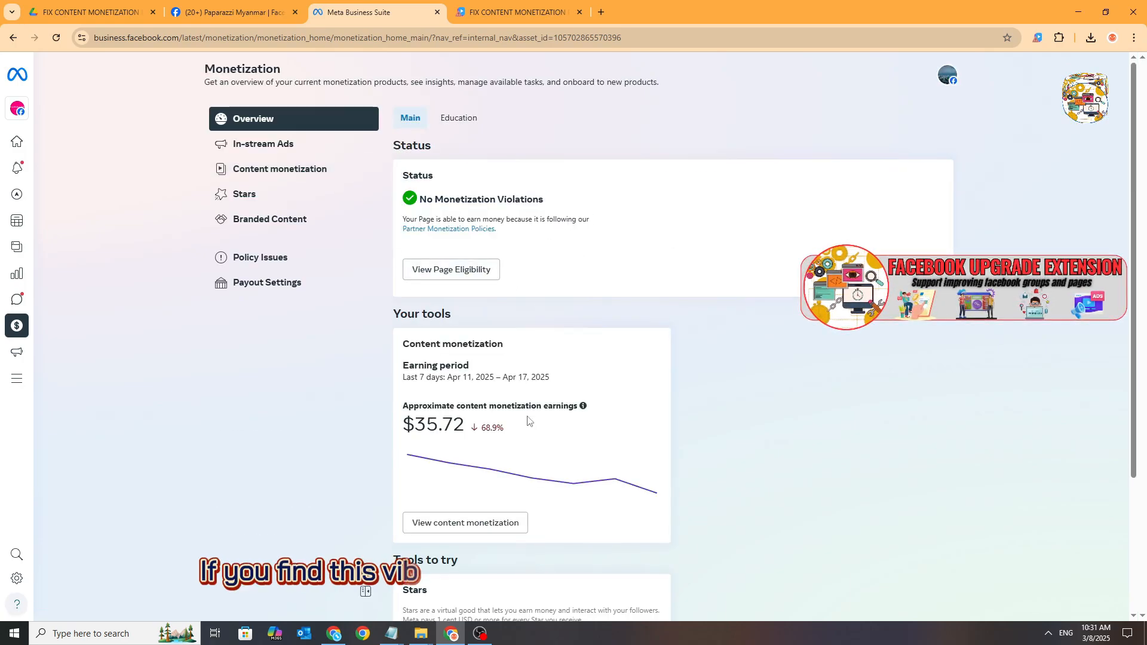
click(279, 168)
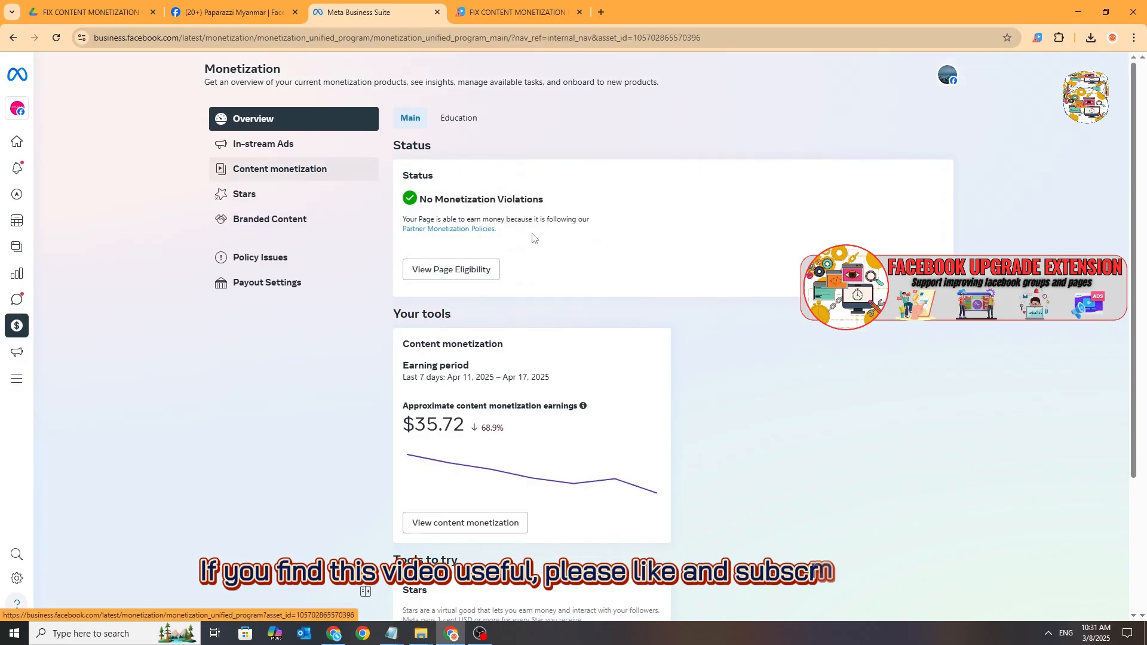
click(279, 168)
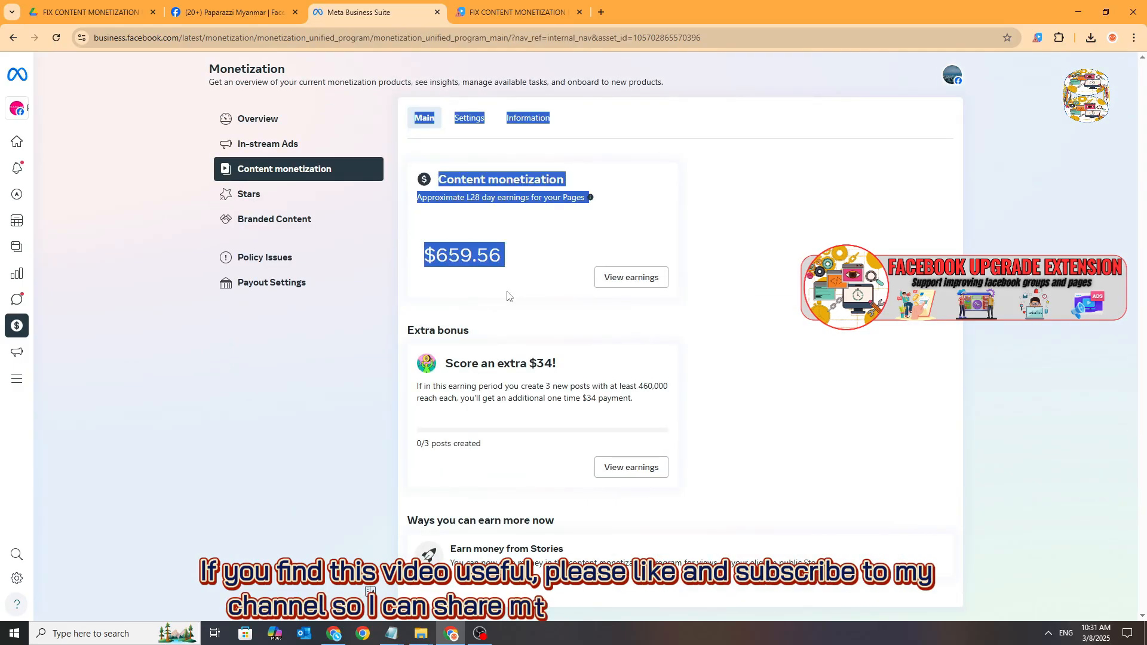